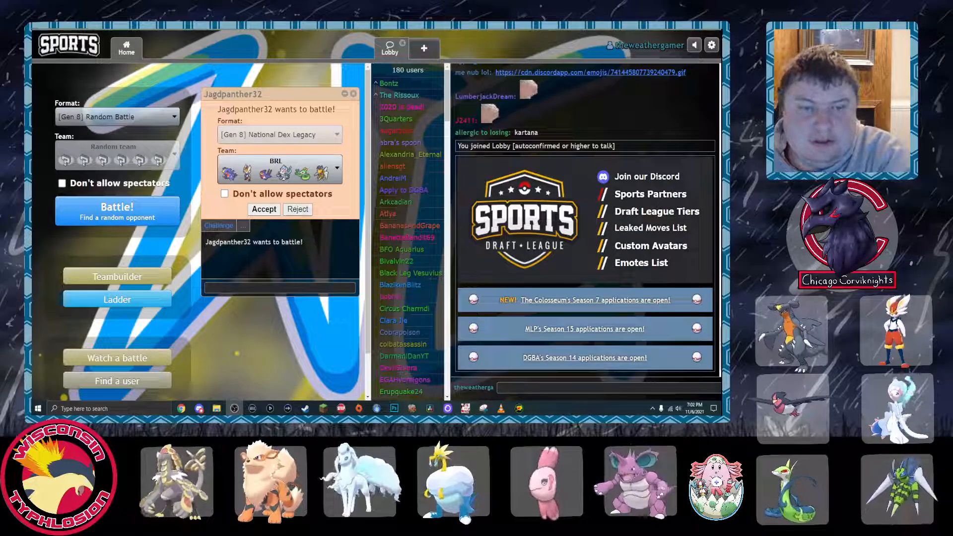
click(264, 209)
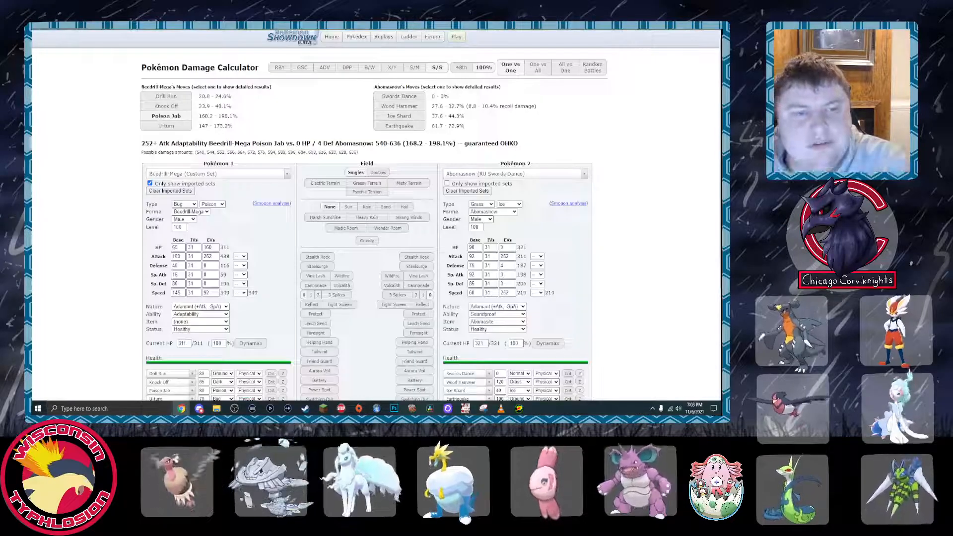
Load OU Wallbreaker Nidoking against Mega Beedrill, then pick Beedrill's turn-1 move
click(511, 173)
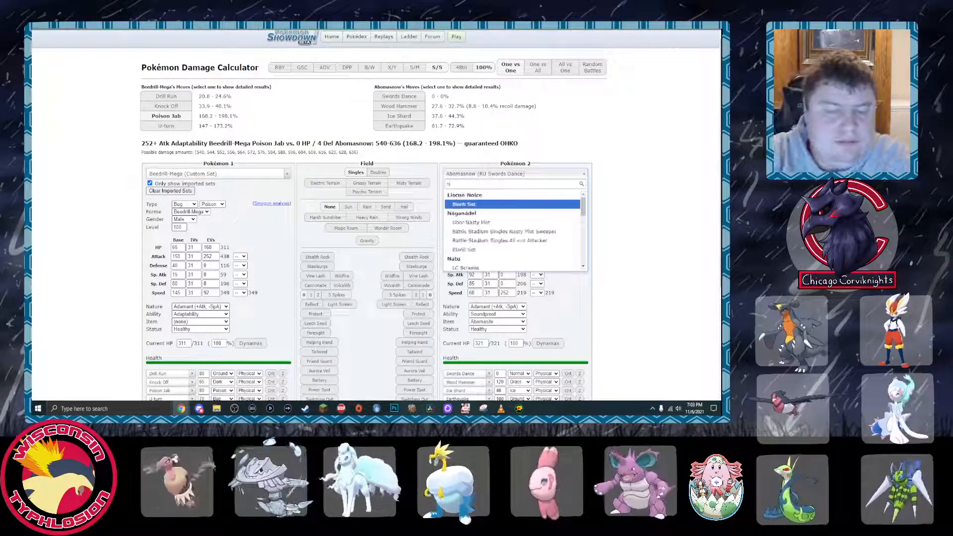
text(nido)
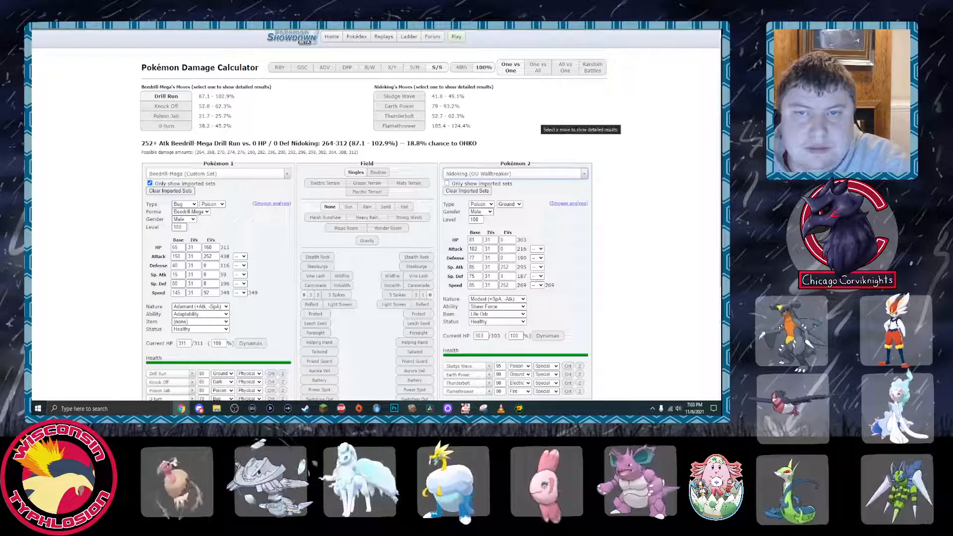
click(217, 173)
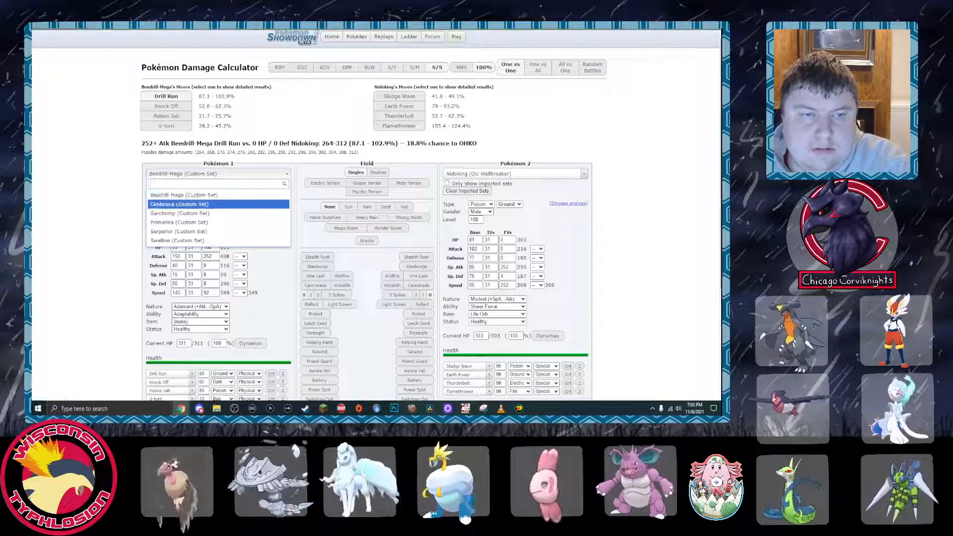
click(178, 213)
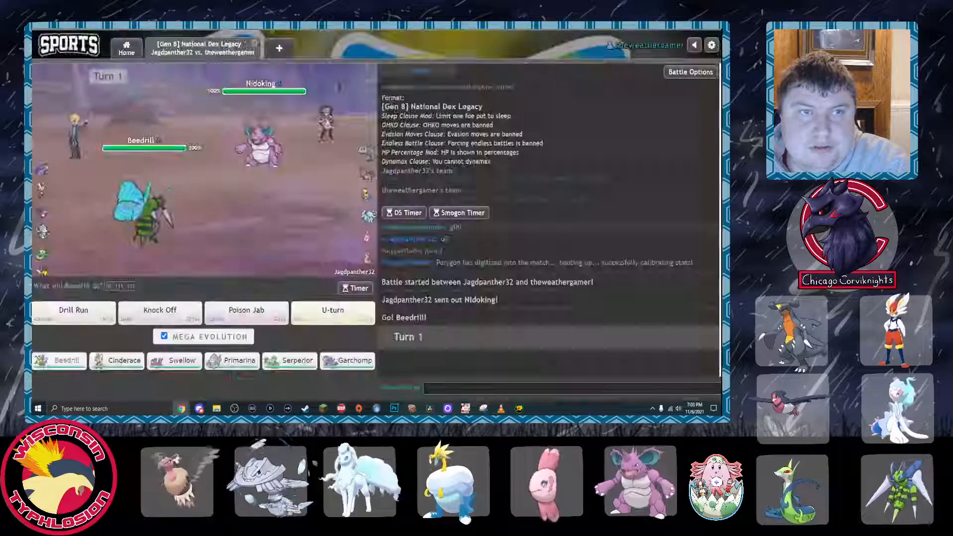
click(333, 310)
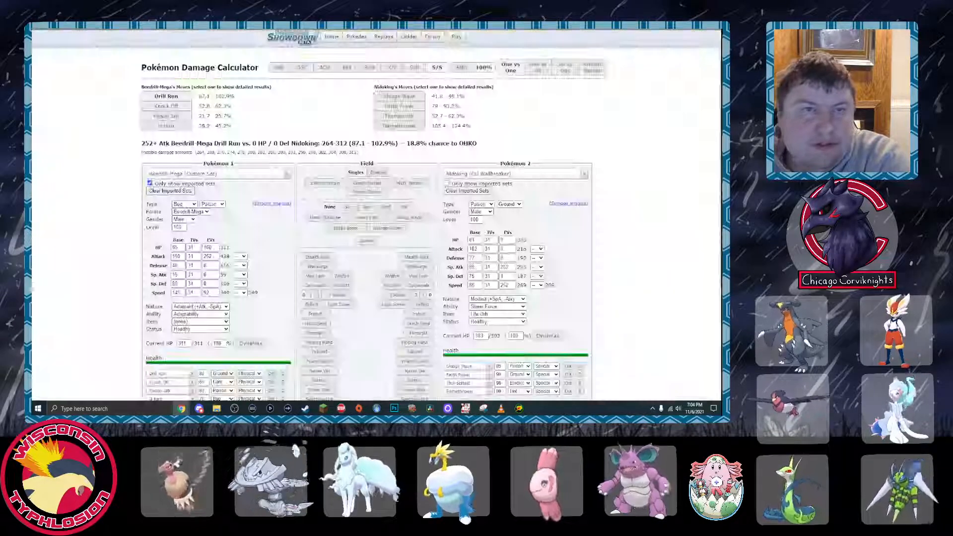
Load the OU Defensive Mandibuzz set as the opposing Pokémon
click(514, 173)
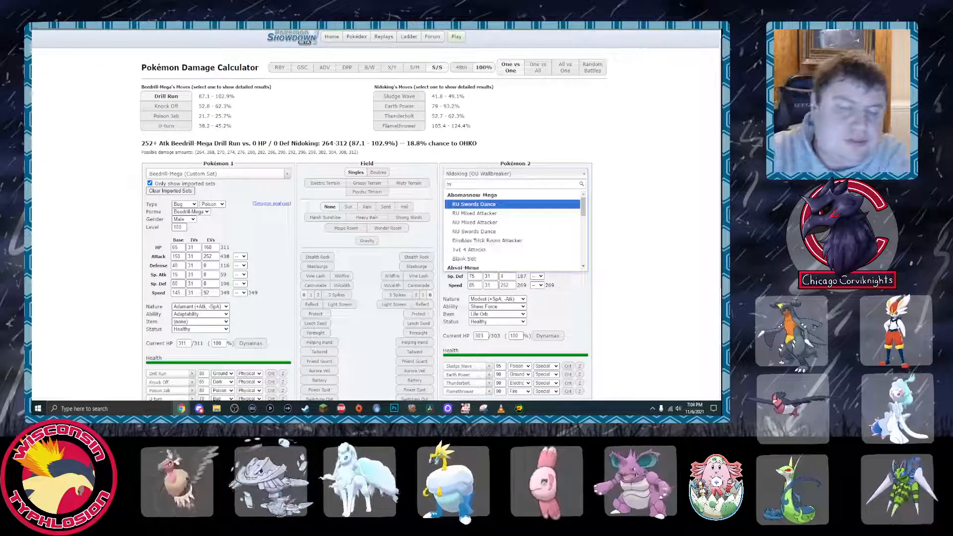
text(mandi)
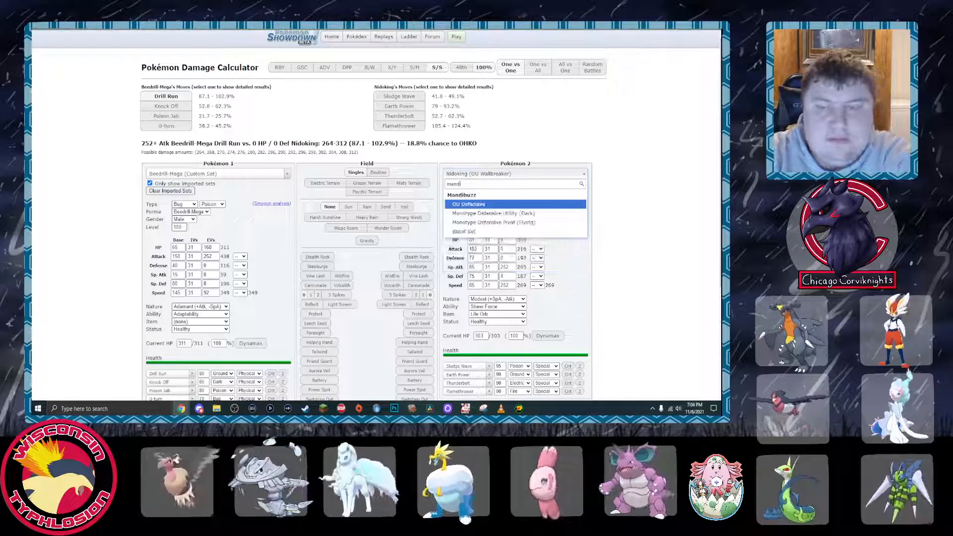
click(462, 194)
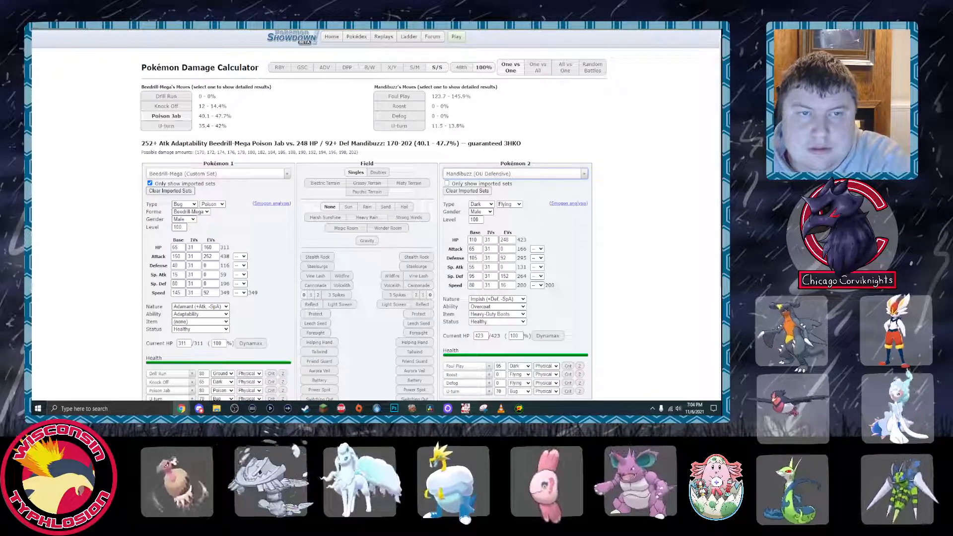
Pick the attacker from the team and switch Beedrill out for Primarina
click(216, 173)
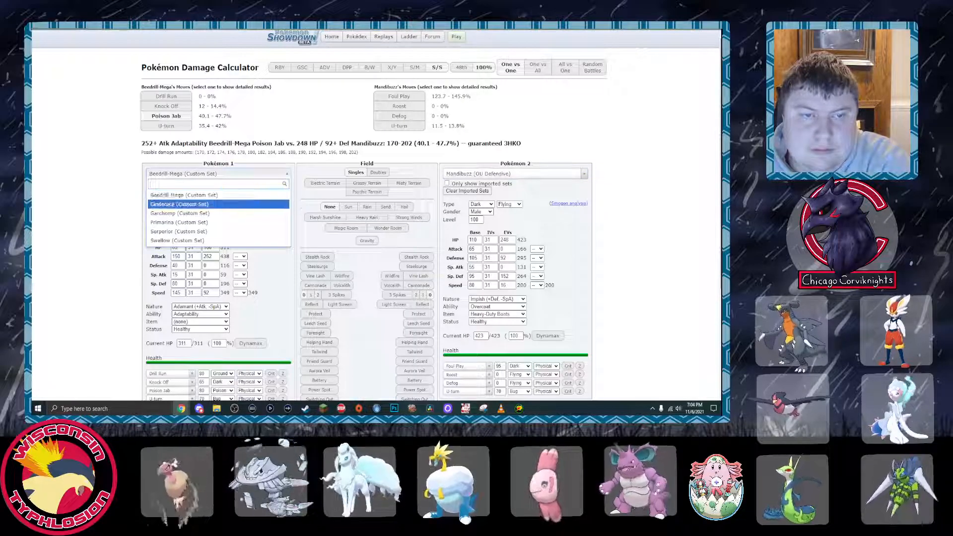
click(179, 222)
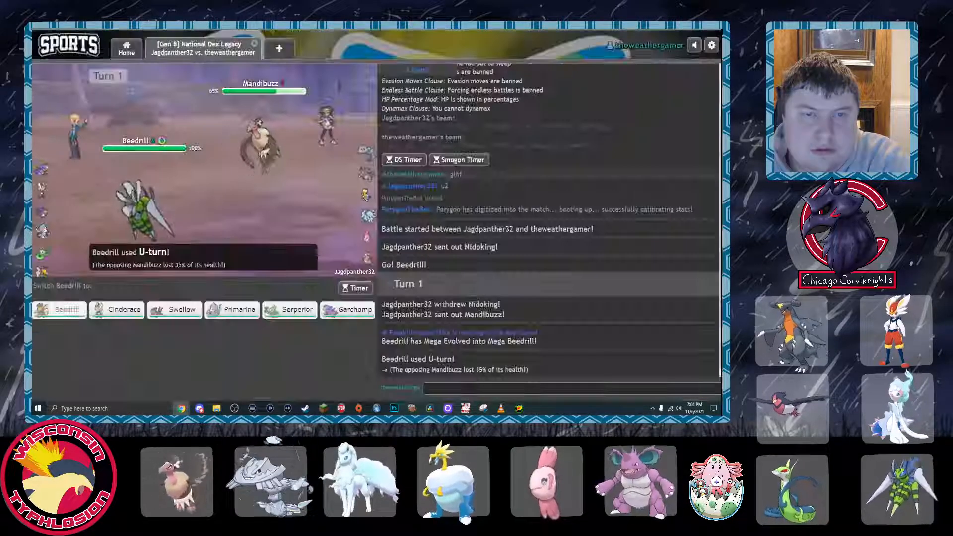
mouse_move(232, 309)
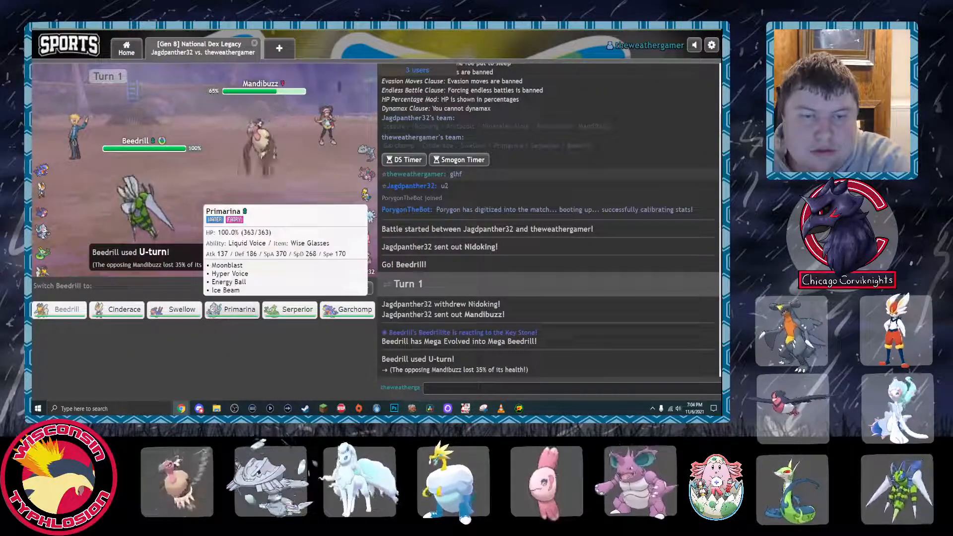
click(239, 309)
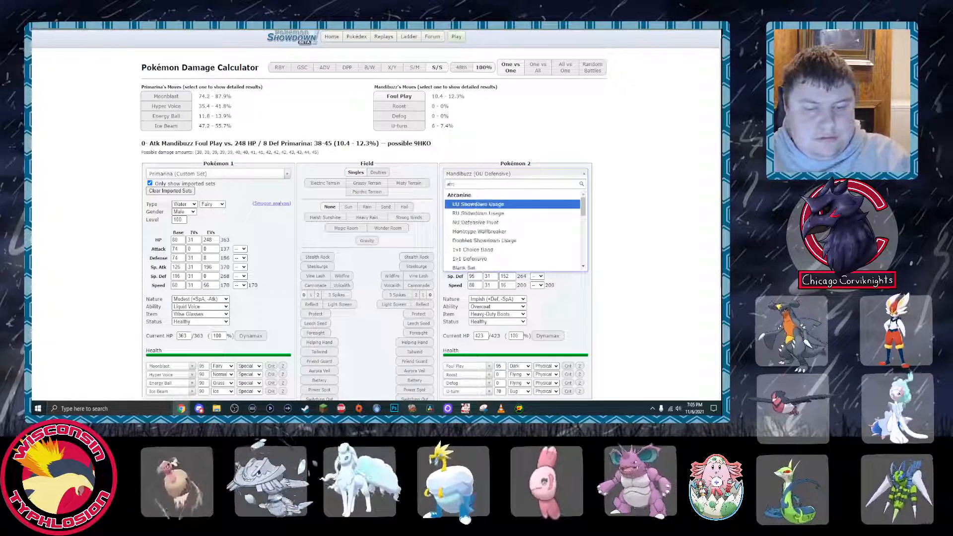
Compare Primarina with UU Arctozolt and OU Defensive Mandibuzz, then Moonblast Mandibuzz
text(o)
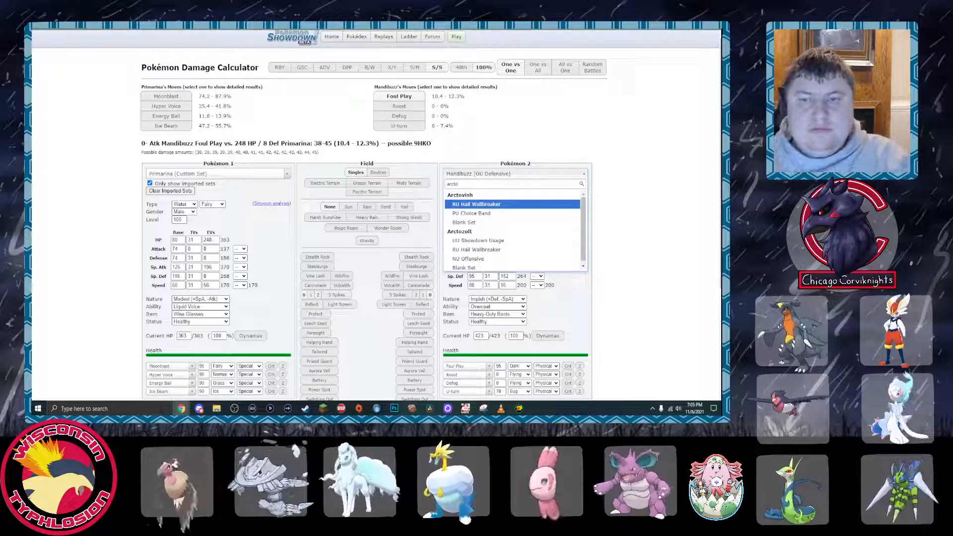
click(478, 240)
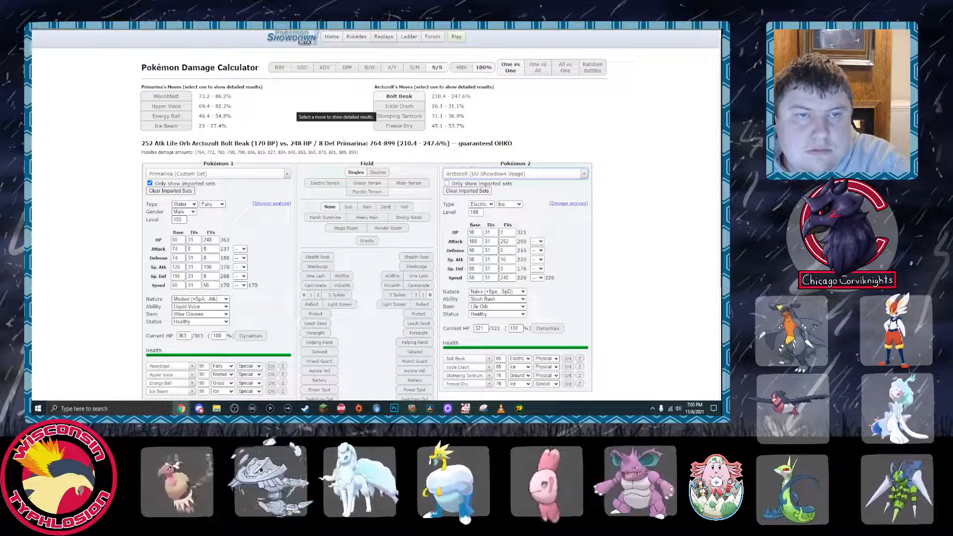
click(513, 173)
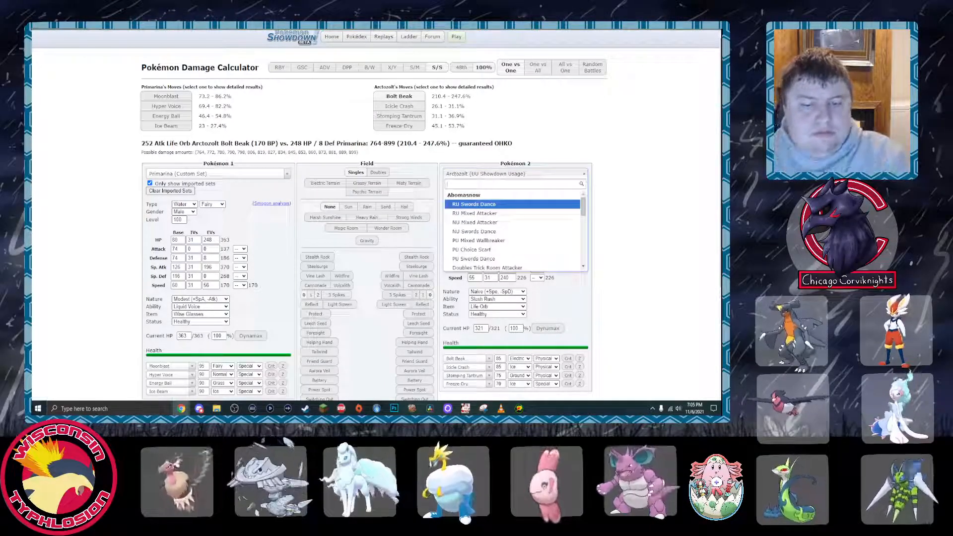
text(mandibuz)
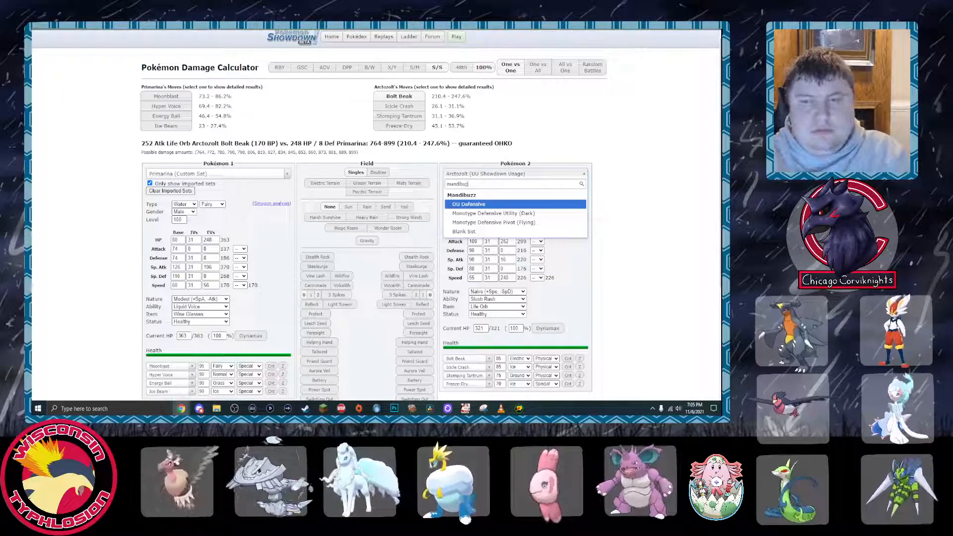
click(469, 204)
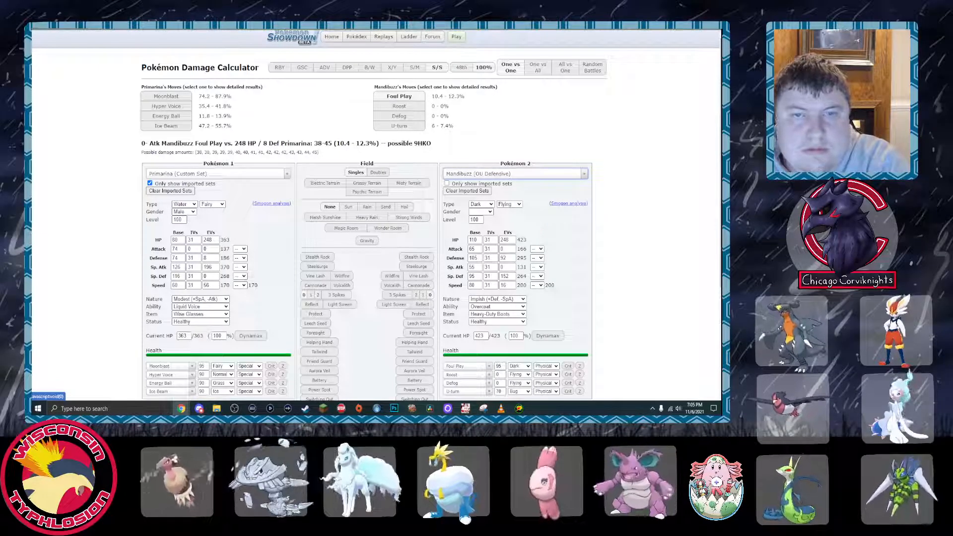
click(514, 173)
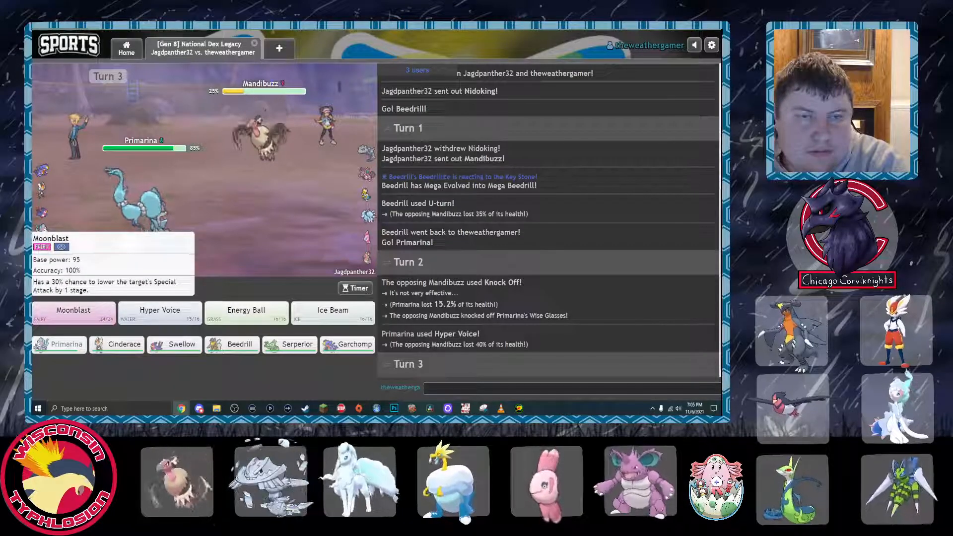
click(72, 310)
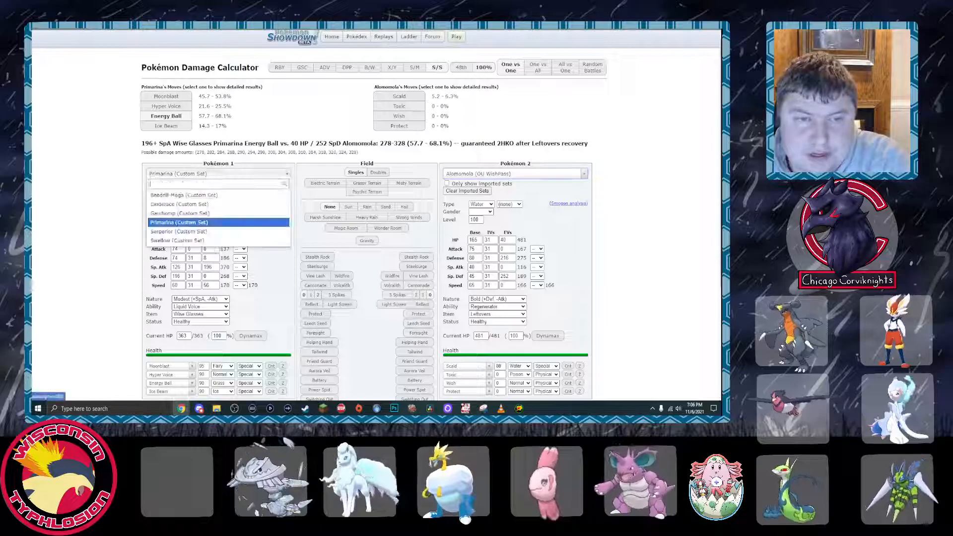
Set Mega Beedrill as attacker and switch Primarina out for Beedrill
click(179, 195)
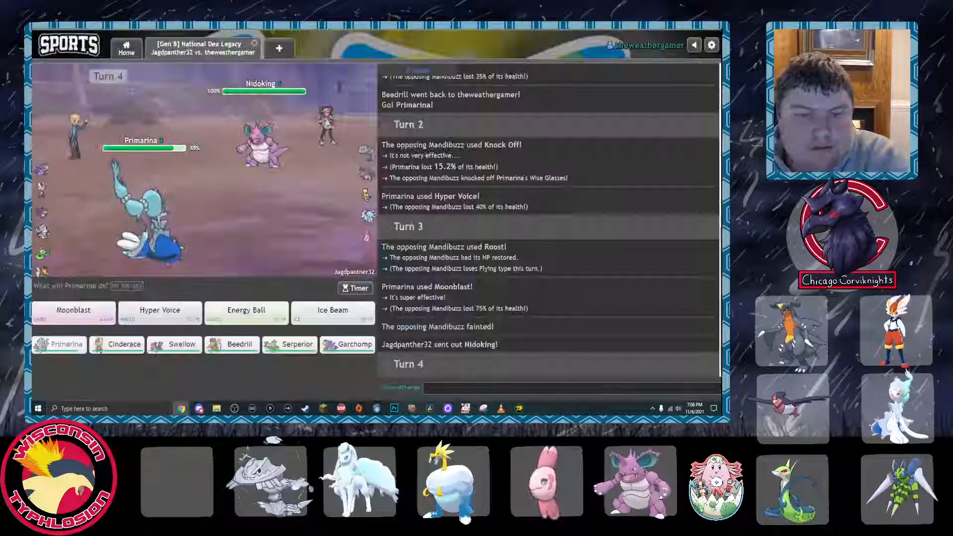
click(231, 344)
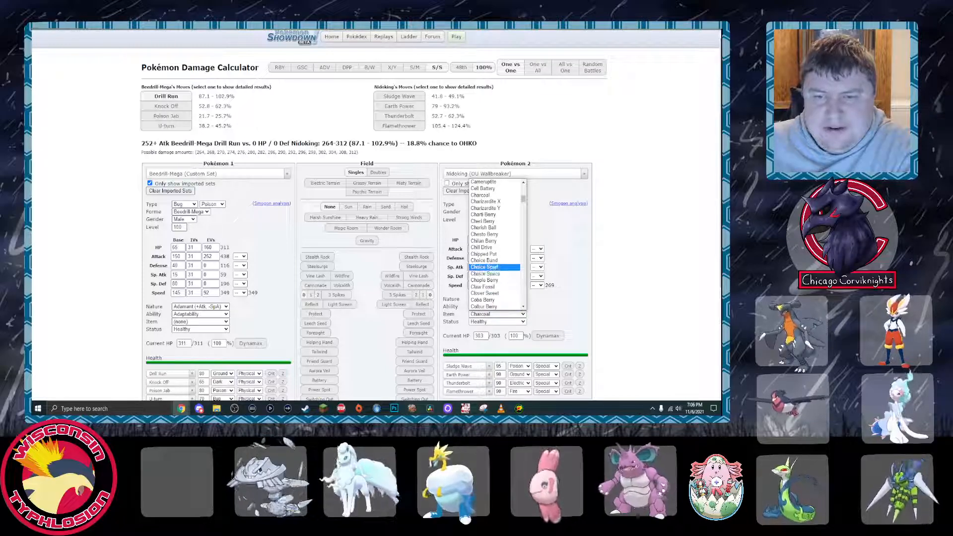
Give Nidoking a Choice Scarf, then have Cinderace use U-turn in the battle
click(485, 267)
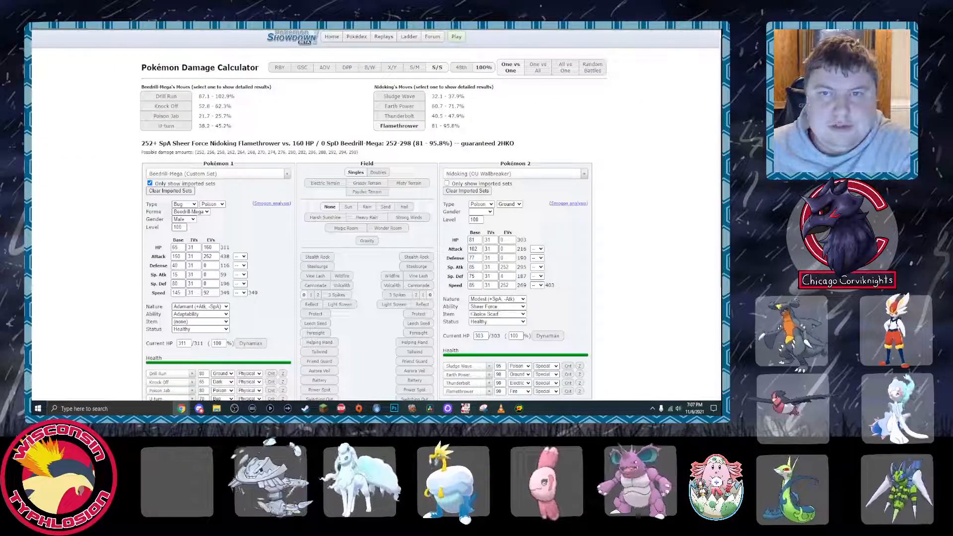
click(399, 96)
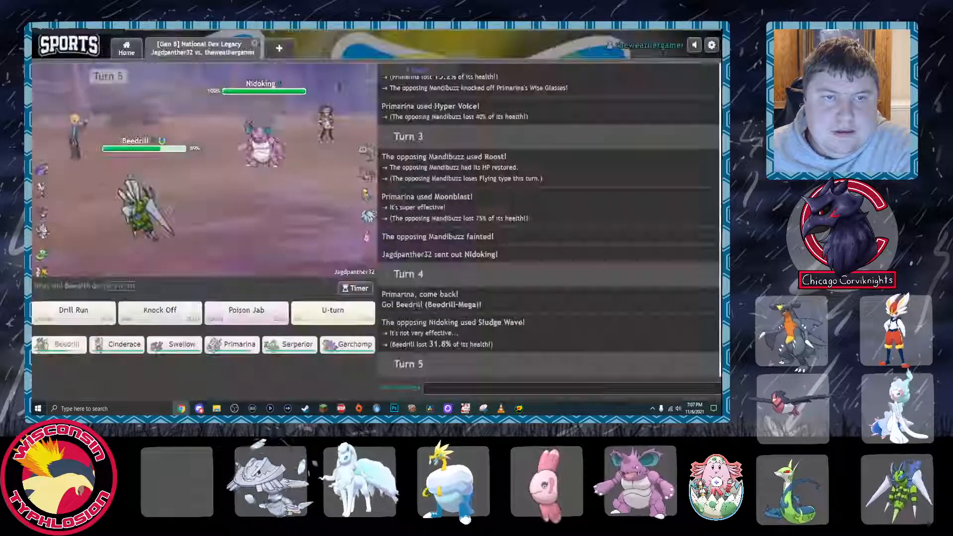
mouse_move(260, 84)
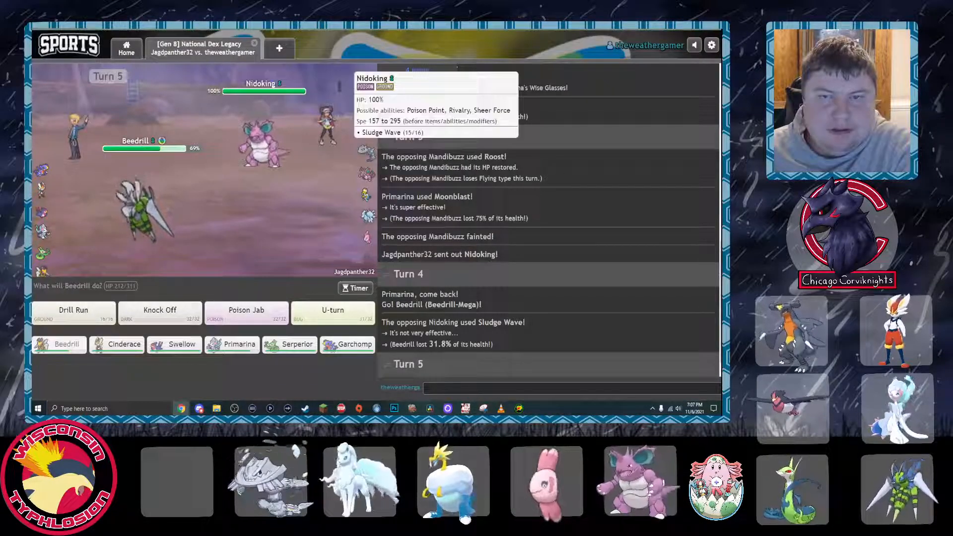
click(332, 310)
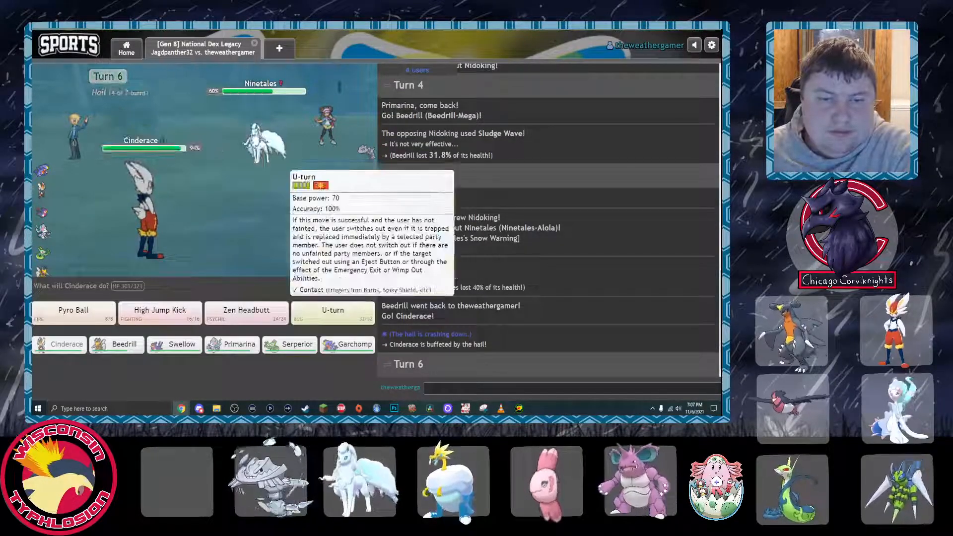
click(332, 312)
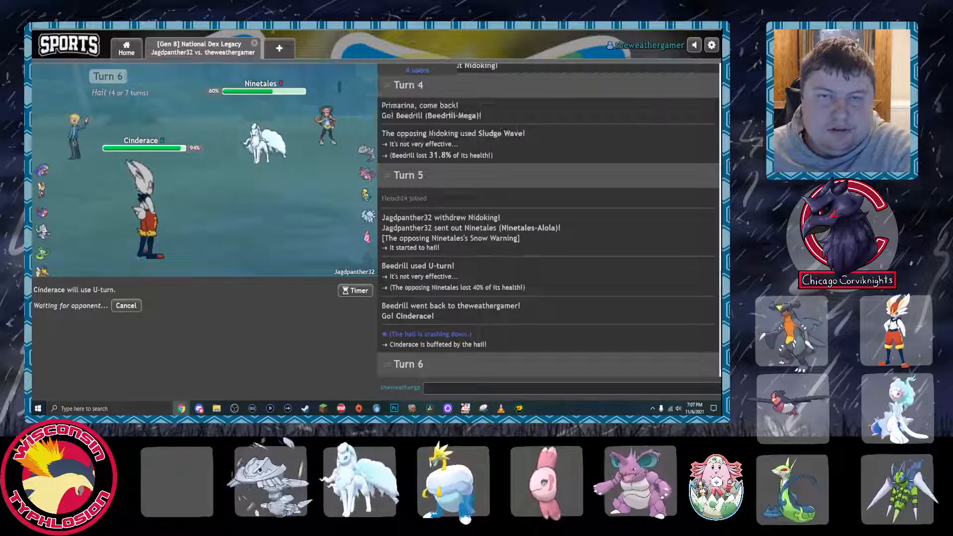
mouse_move(260, 84)
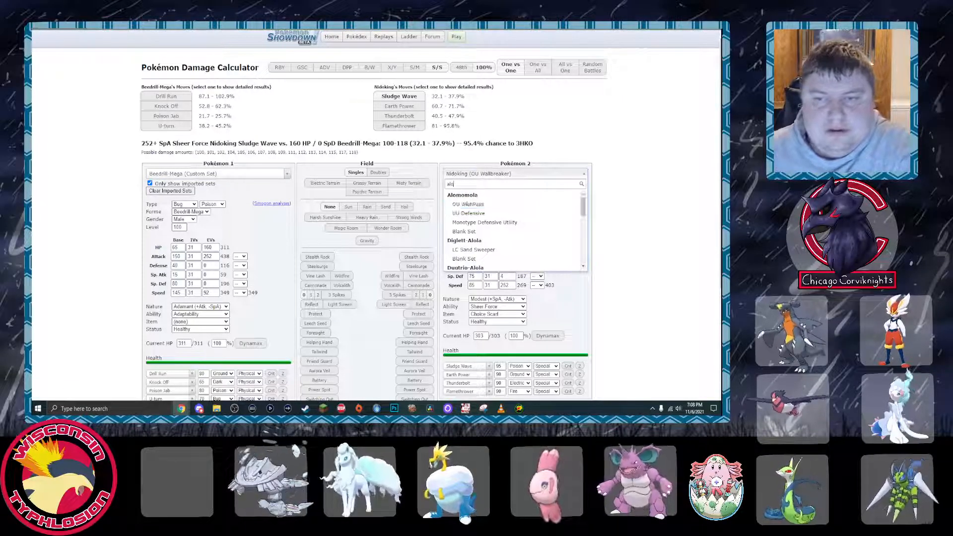
Test Mega Beedrill, Cinderace, then Serperior against OU WishPass Alomomola
click(463, 195)
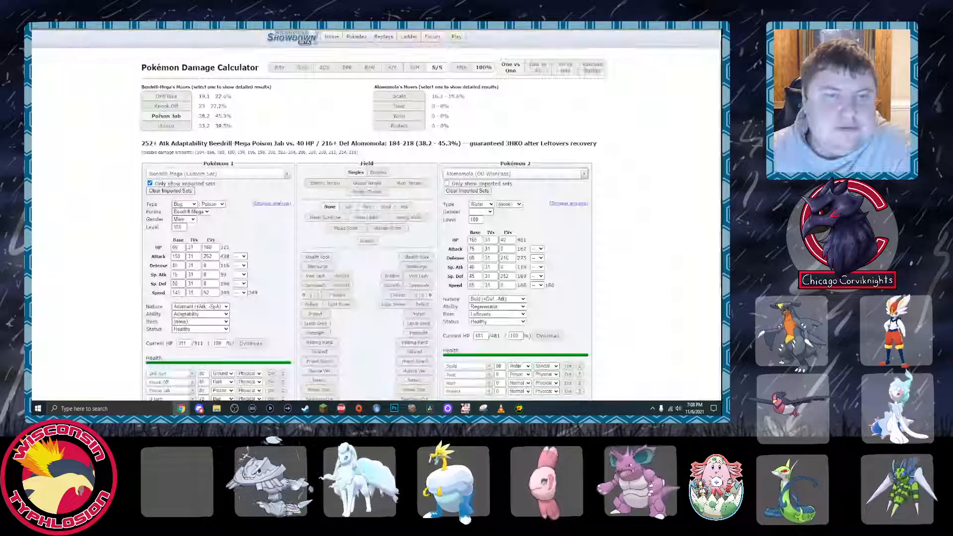
click(216, 173)
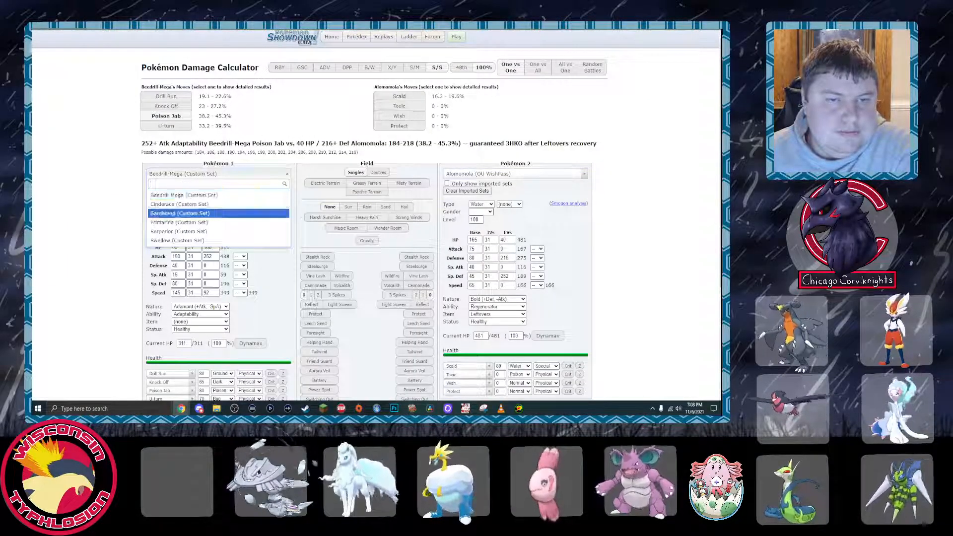
click(179, 204)
text(100)
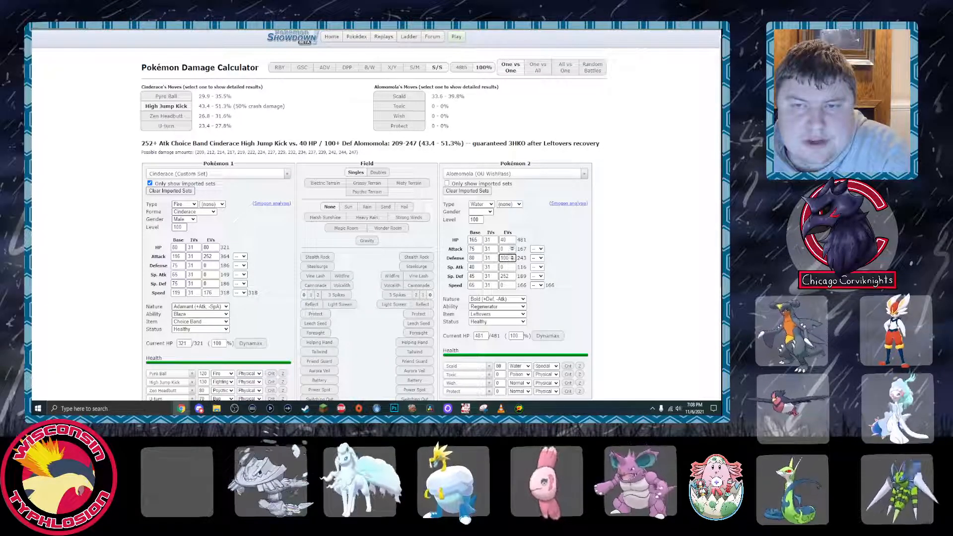
click(217, 173)
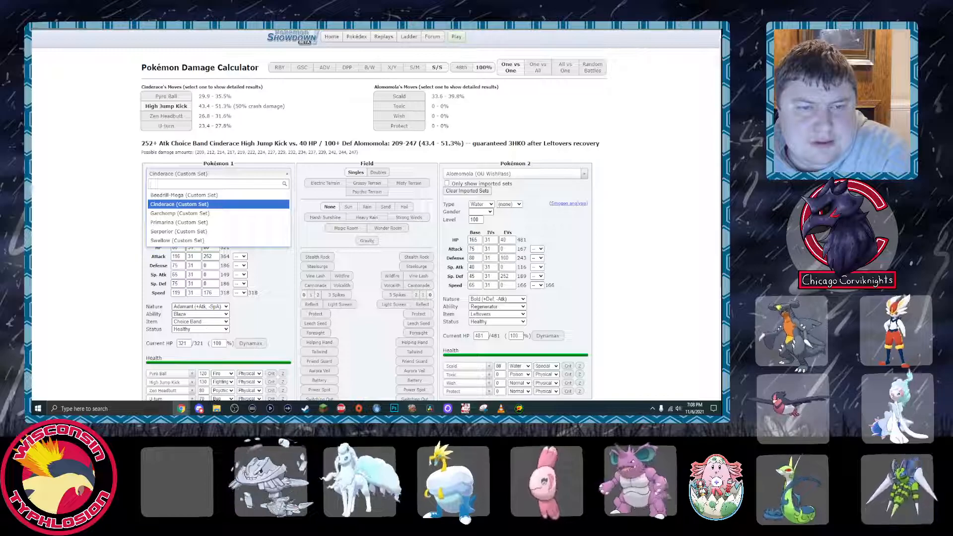
click(179, 231)
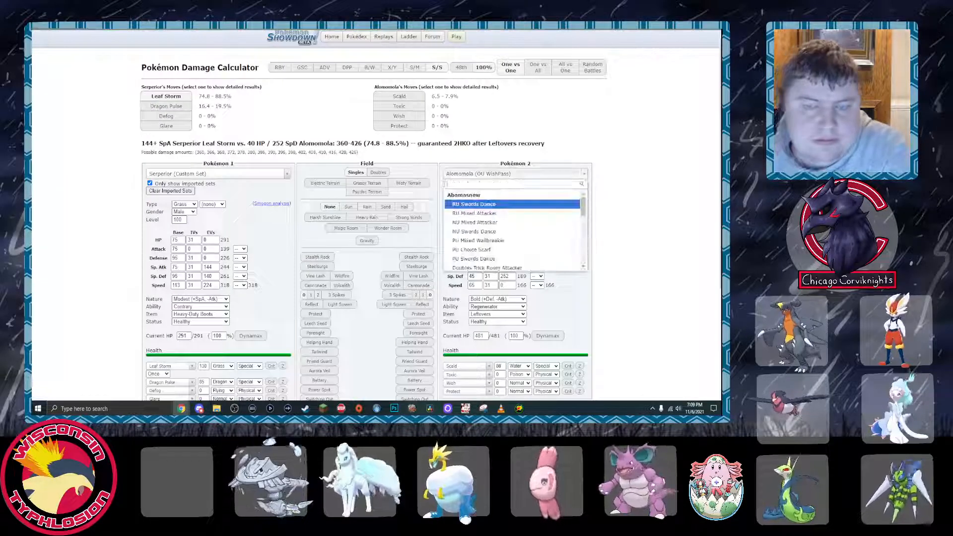
Load the UU Offensive Stealth Rock Mega Steelix against Serperior's Leaf Storm
text(steel)
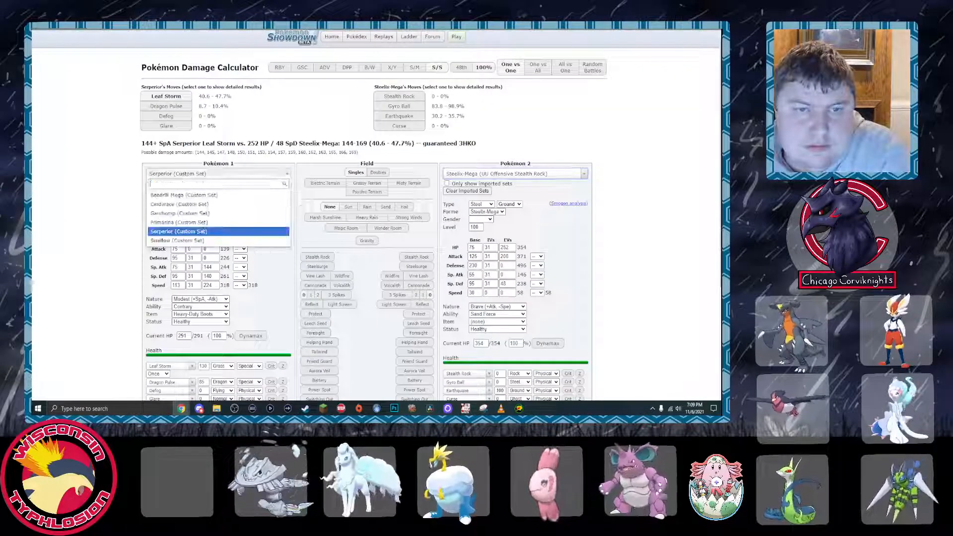
click(179, 214)
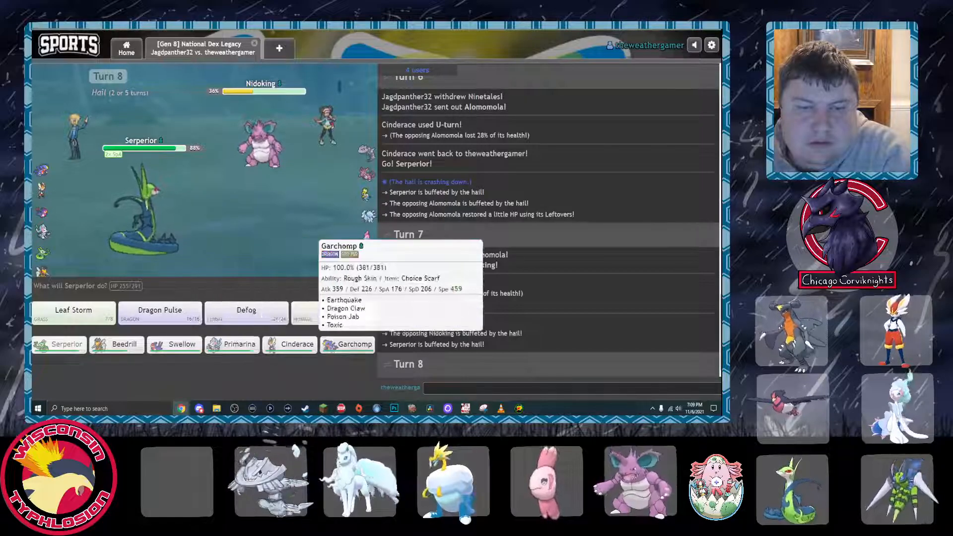
Switch Serperior out for Garchomp, later bringing Primarina in for Garchomp
click(347, 344)
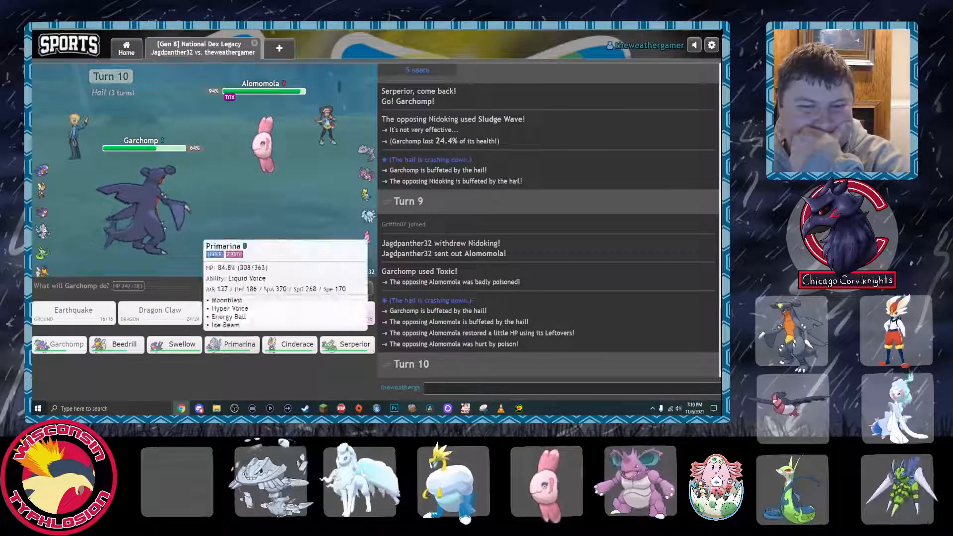
click(231, 344)
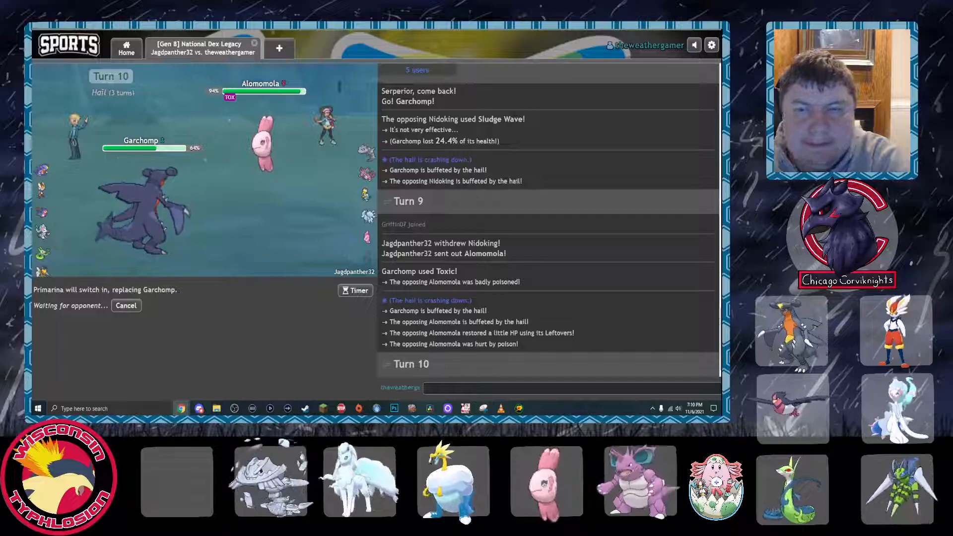
scroll(up, 3)
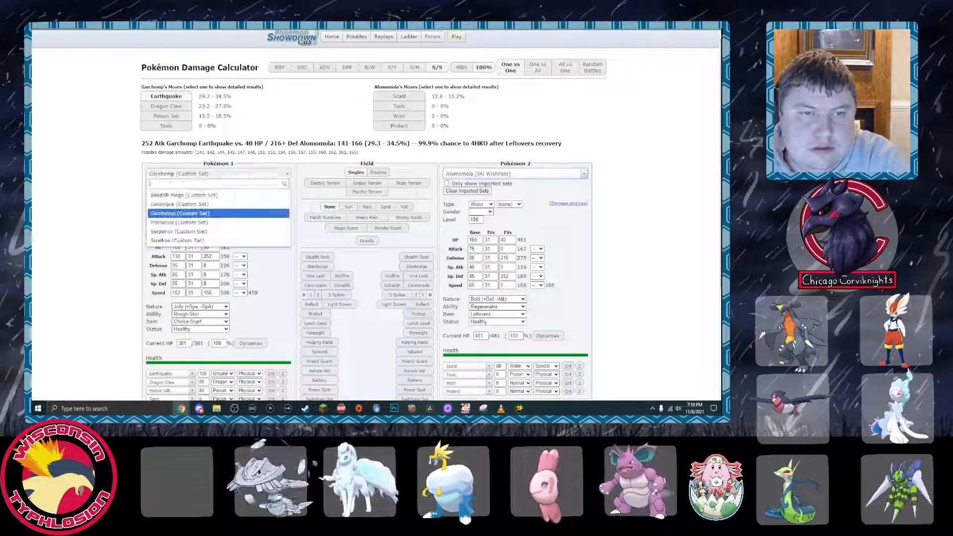
Set Primarina as attacker and load RU Hail Wallbreaker Arctozolt as opponent
click(177, 222)
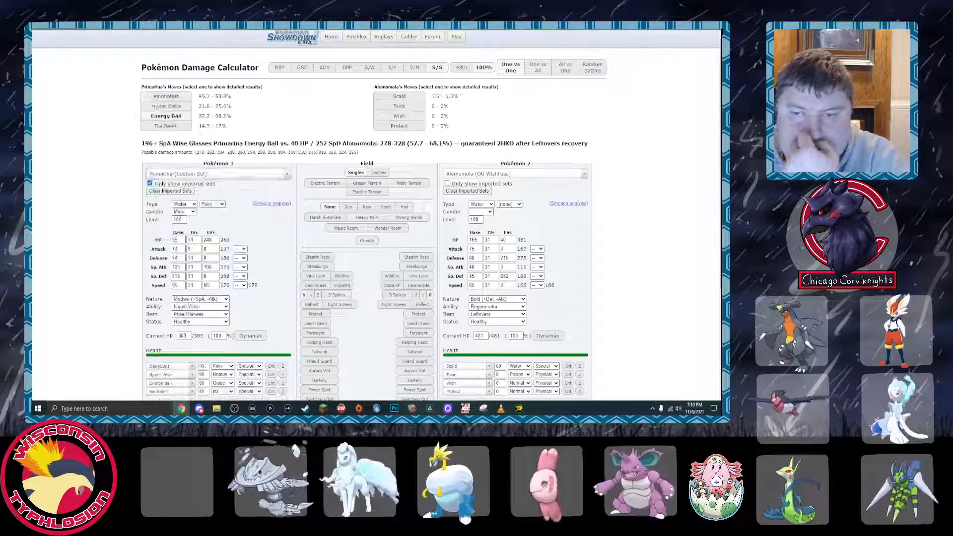
click(514, 173)
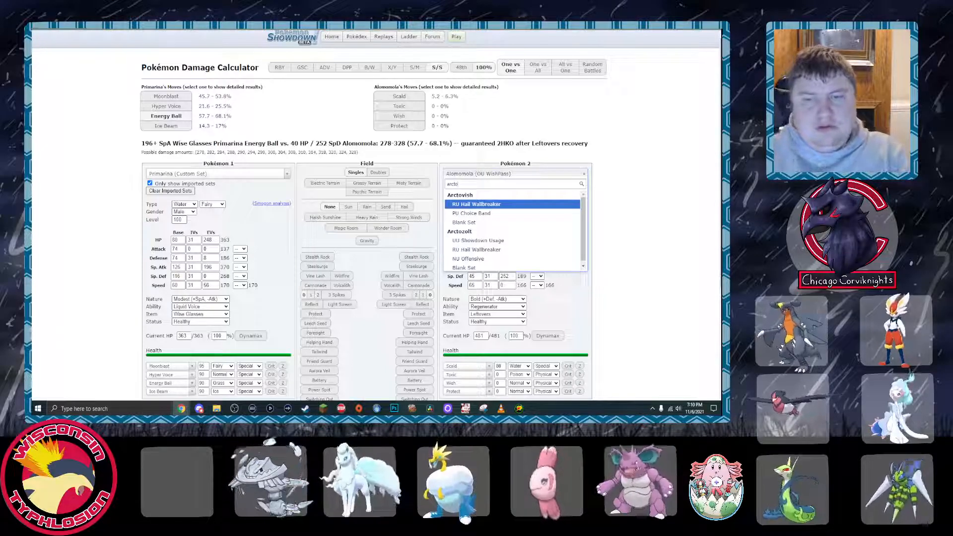
click(476, 204)
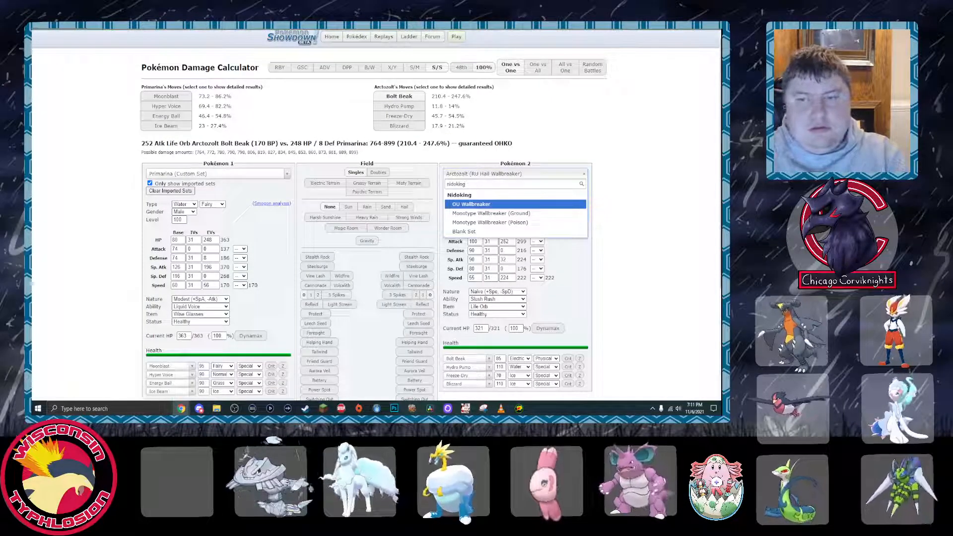
Load Wallbreaker Nidoking, Ninetales-Alola and Arctozolt sets against an itemless Primarina
click(471, 204)
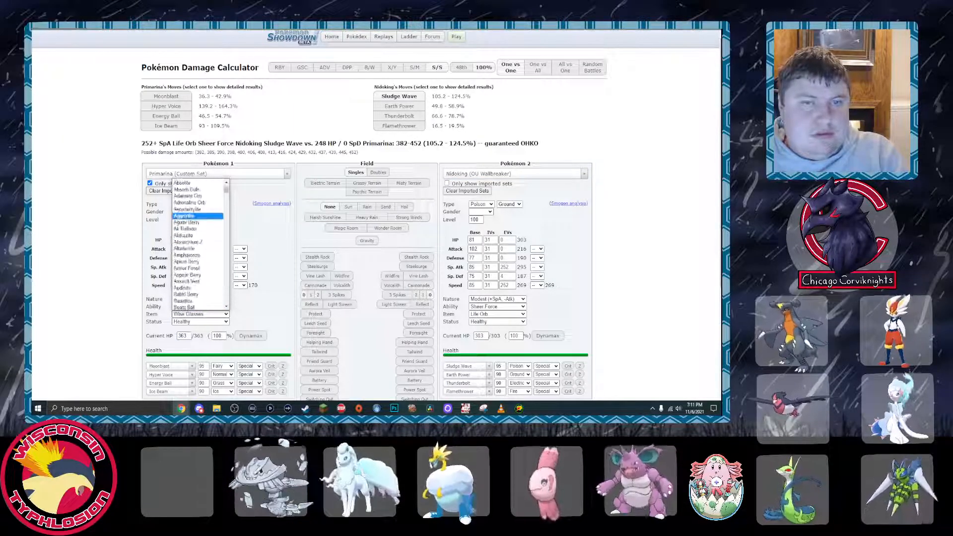
click(183, 215)
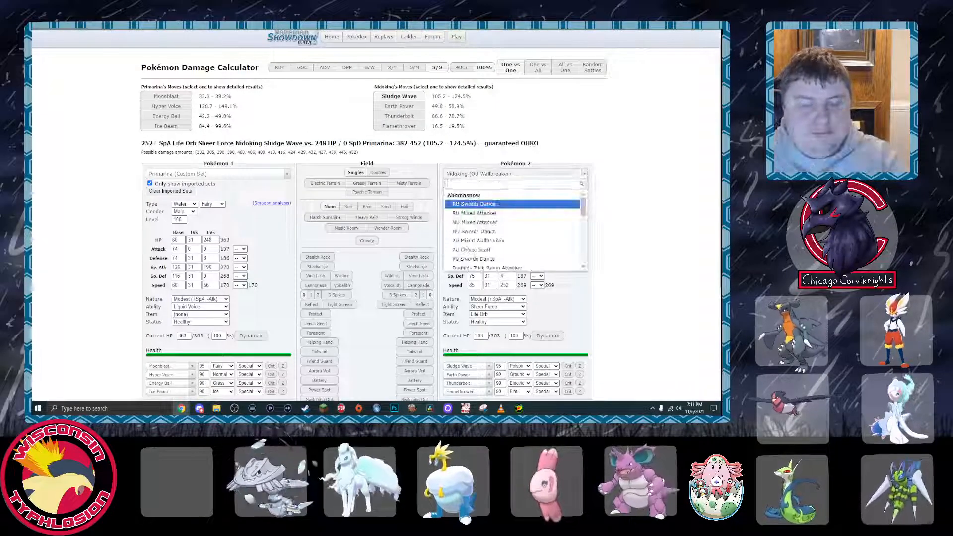
text(ninela)
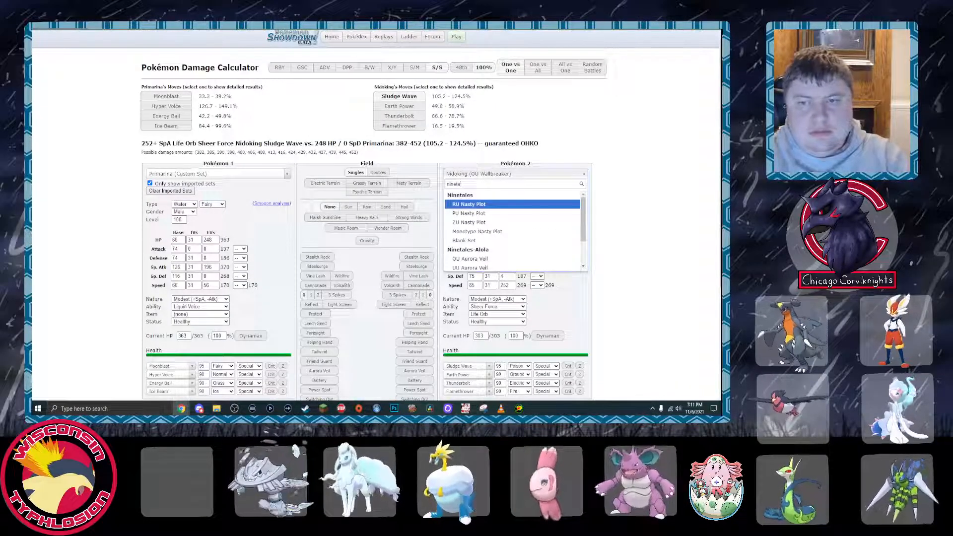
click(470, 258)
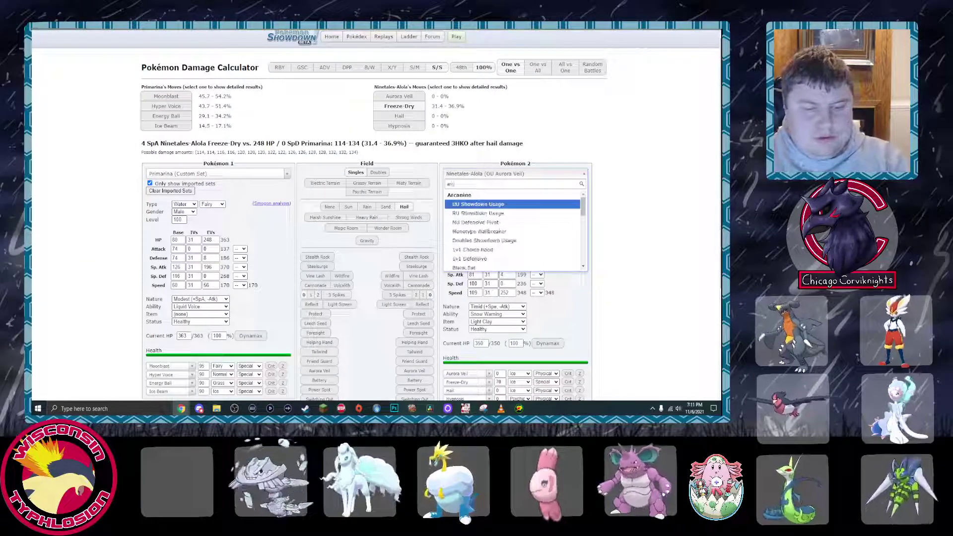
text(arctoz)
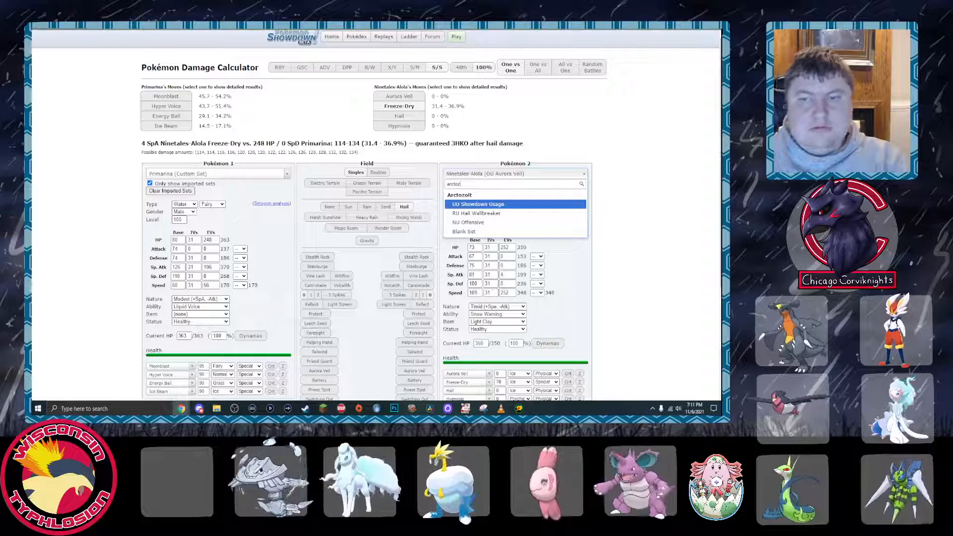
click(477, 203)
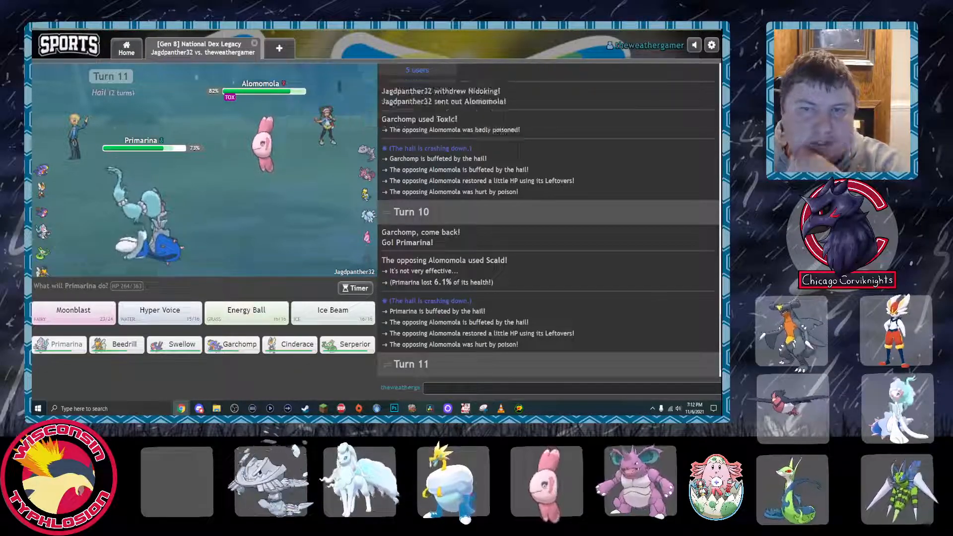
mouse_move(366, 154)
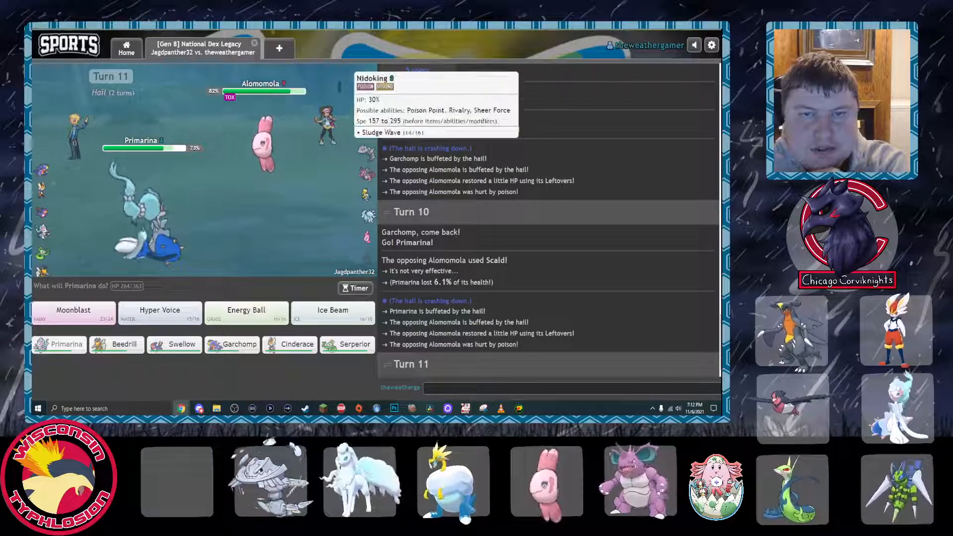
Hit Alomomola with Hyper Voice, pick the turn 12 action, then return to the calculator
click(159, 310)
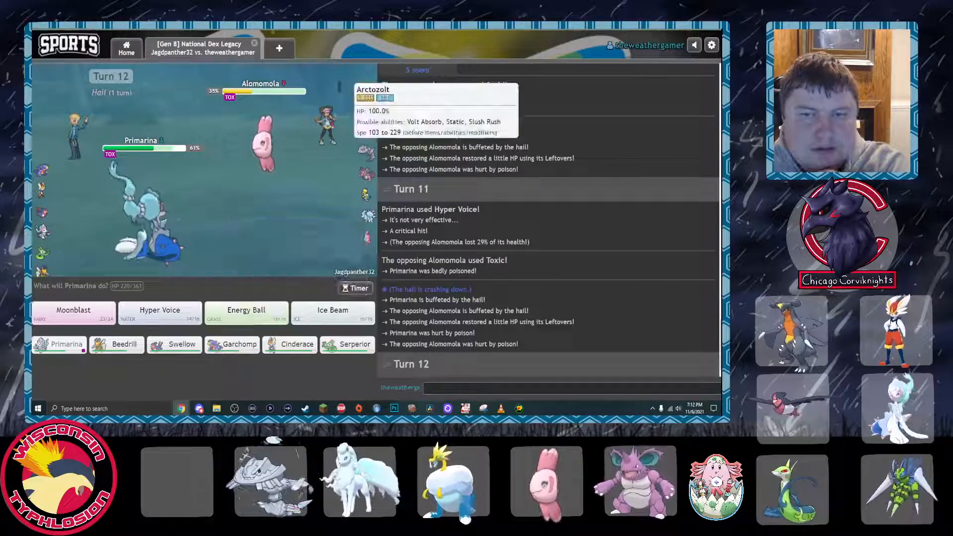
click(246, 310)
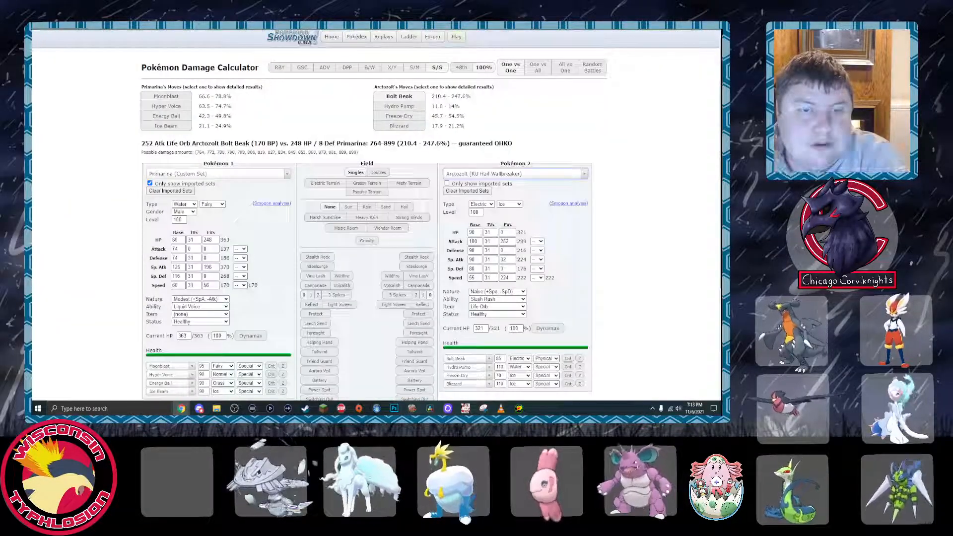
click(217, 173)
text(nidokin)
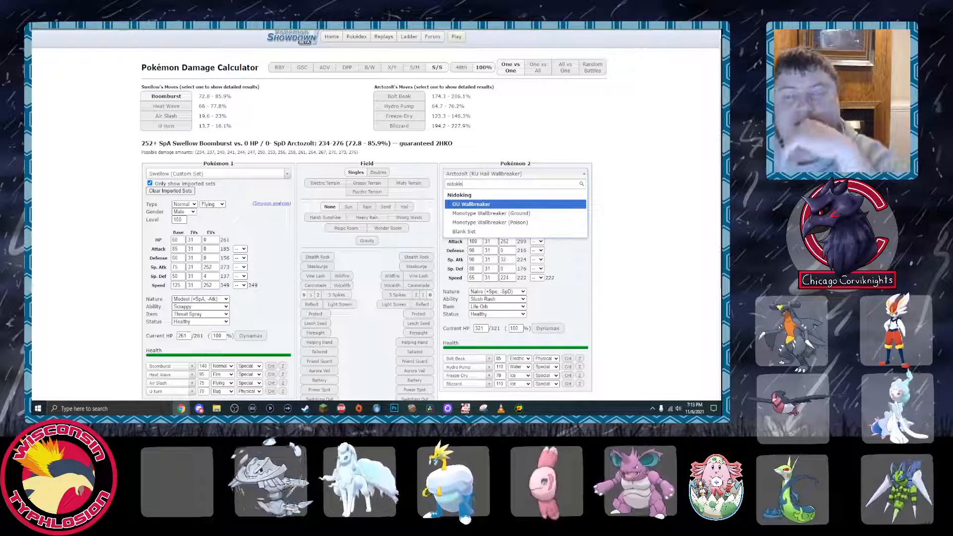
Load Nidoking against Swellow's Boomburst and change Nidoking's held item
click(471, 204)
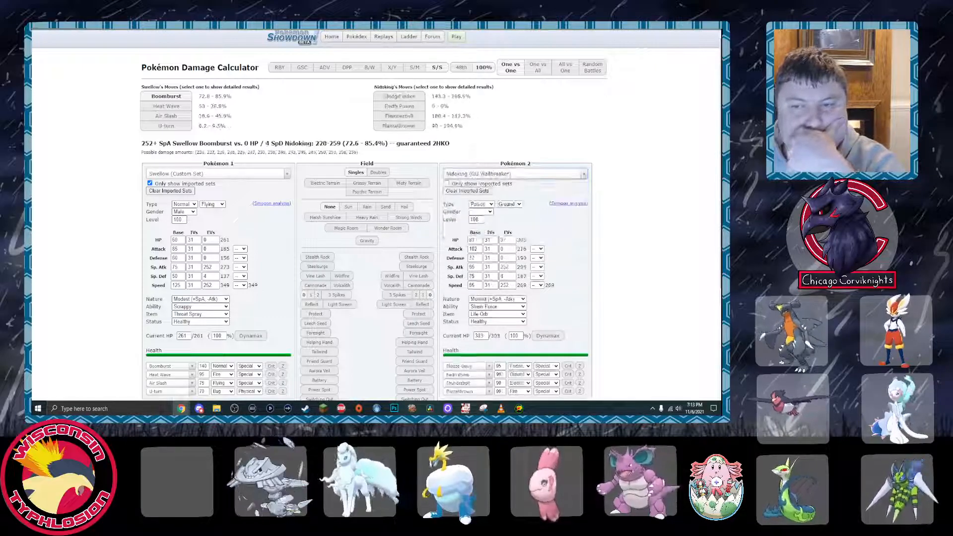
click(495, 314)
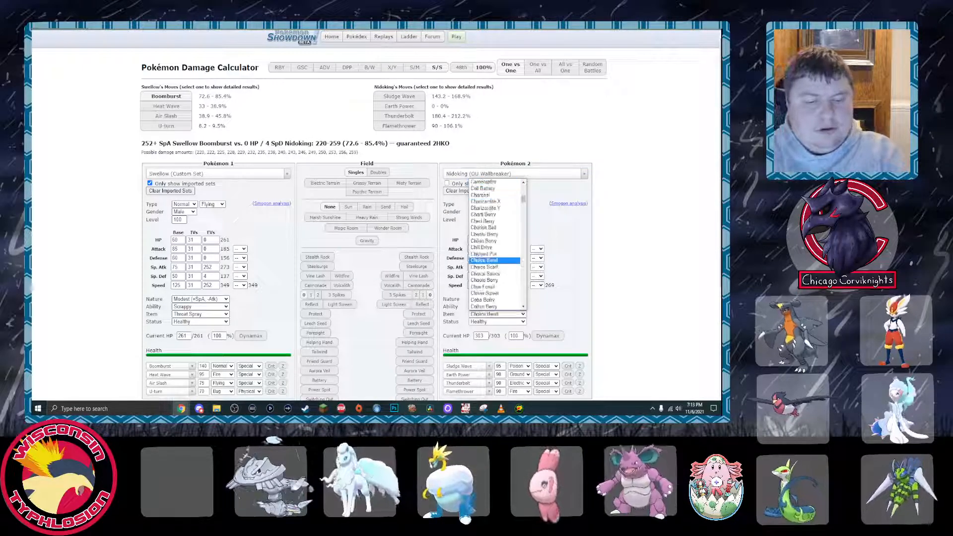
click(485, 260)
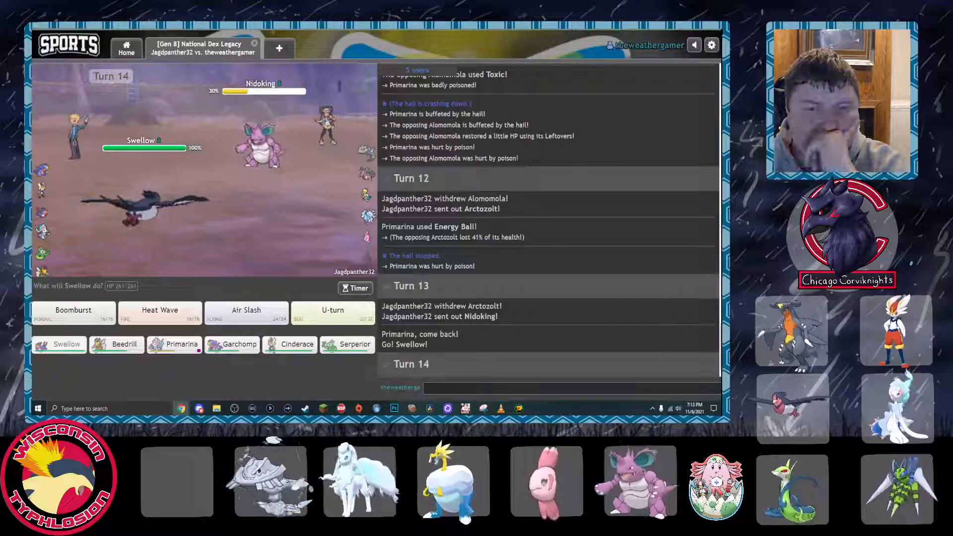
mouse_move(116, 344)
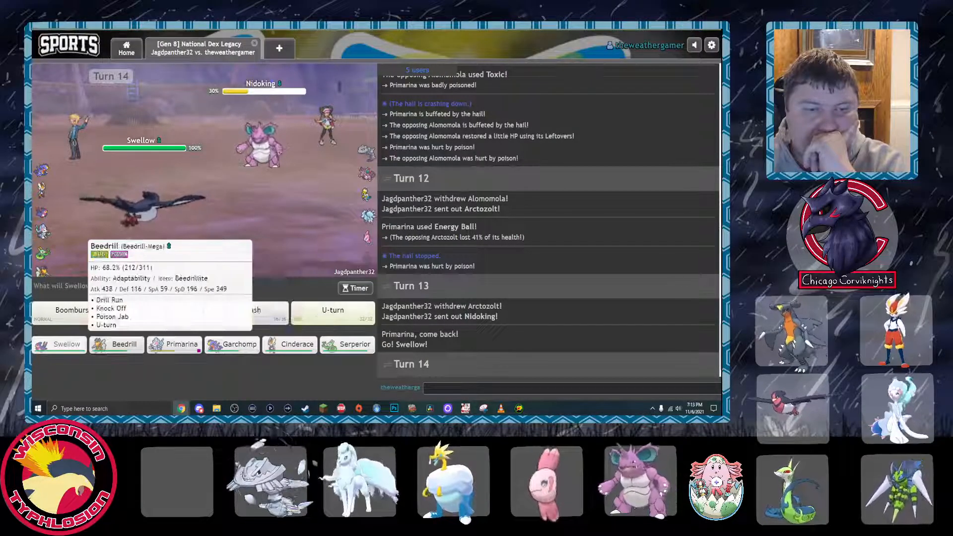
Switch Swellow out for Mega Beedrill against Nidoking
click(125, 344)
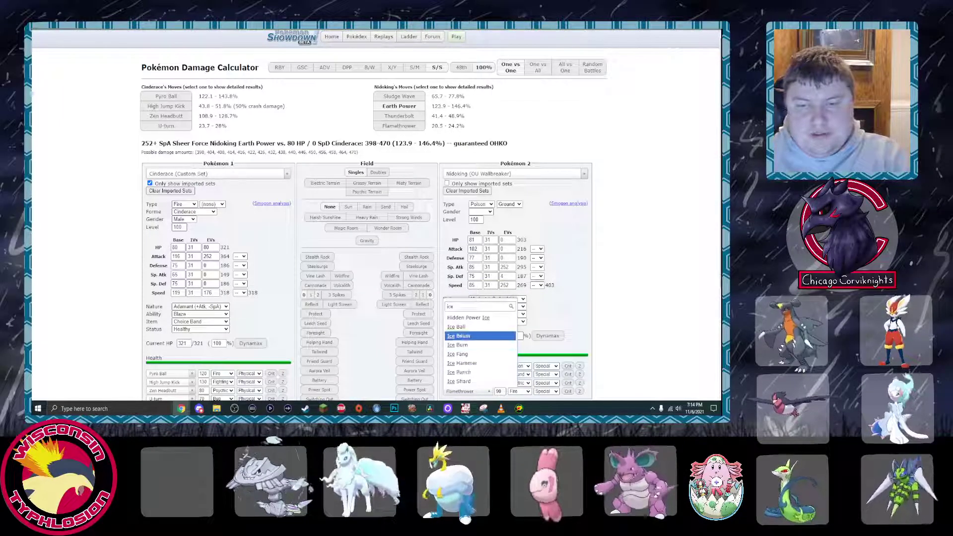
Add Ice Beam to Nidoking's moves in the Cinderace matchup
click(461, 336)
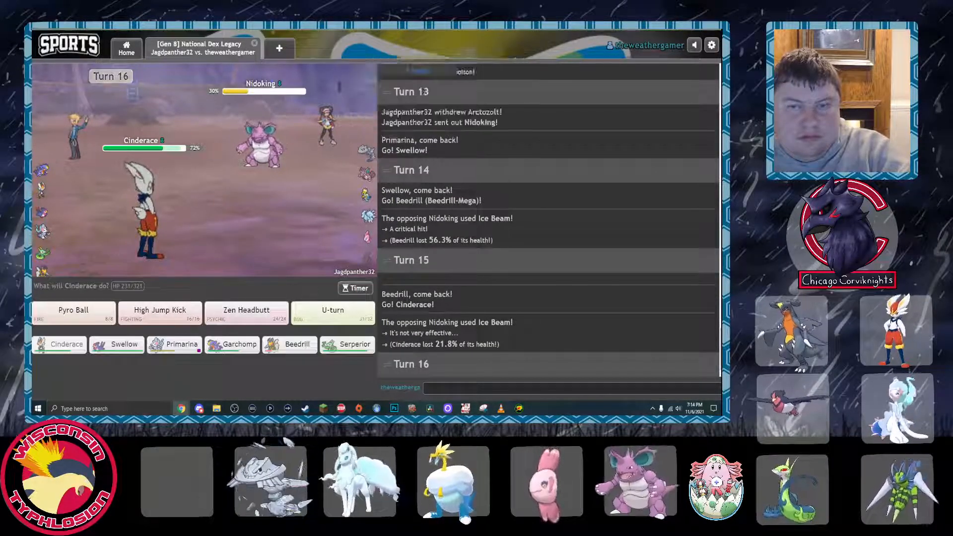
U-turn from Cinderace into Beedrill, then Poison Jab Alolan Ninetales
click(333, 312)
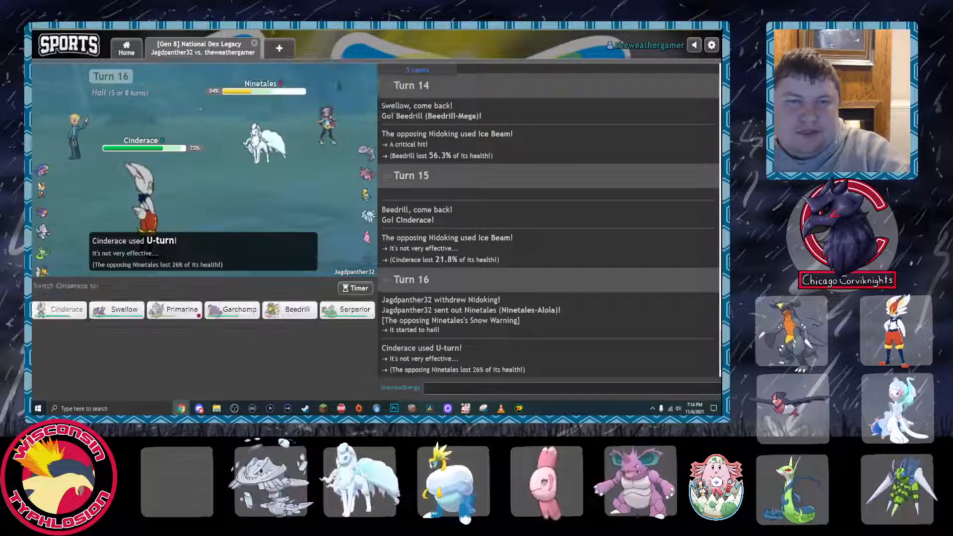
mouse_move(297, 309)
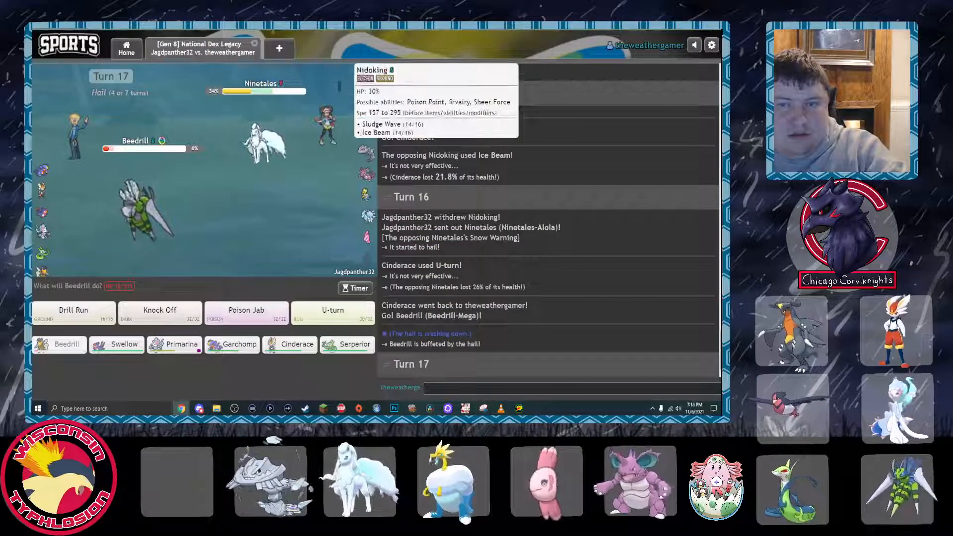
mouse_move(246, 313)
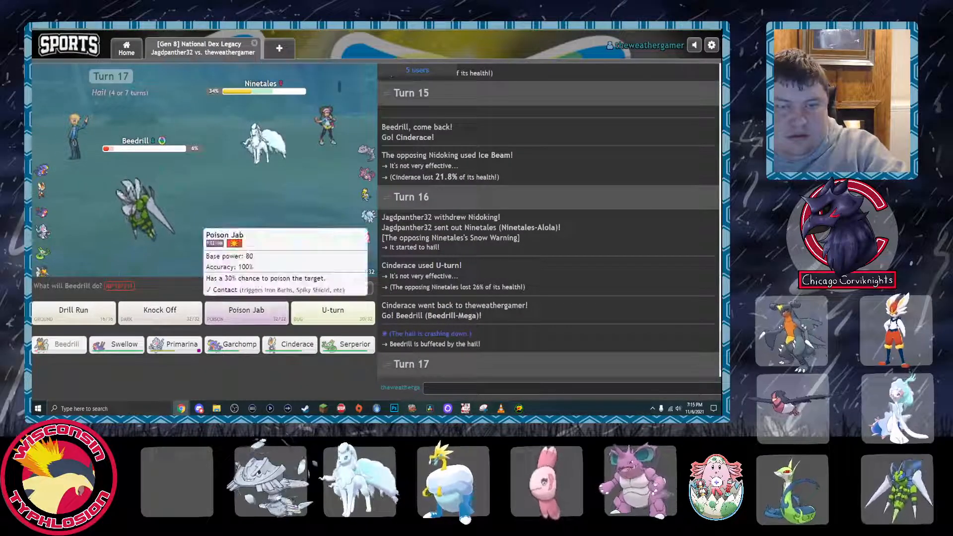
click(245, 310)
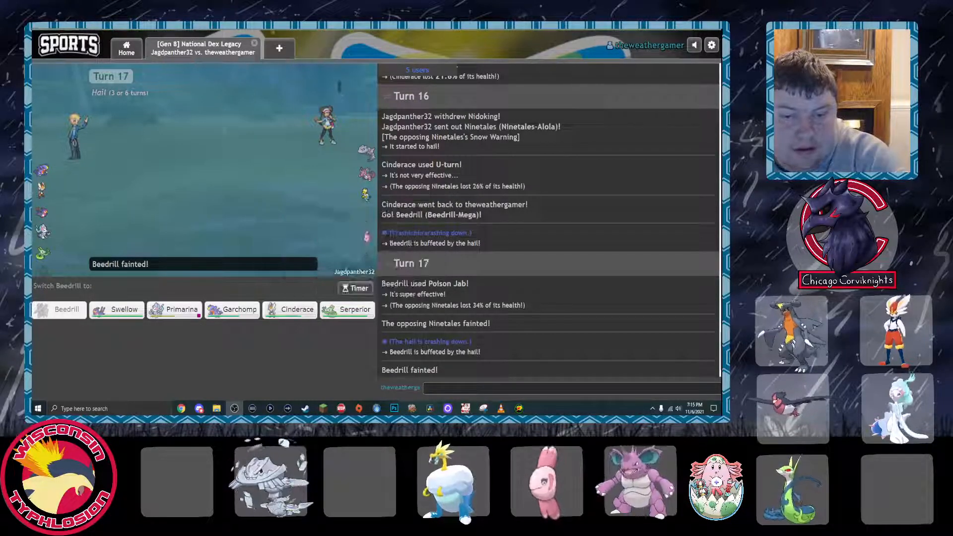
mouse_move(117, 310)
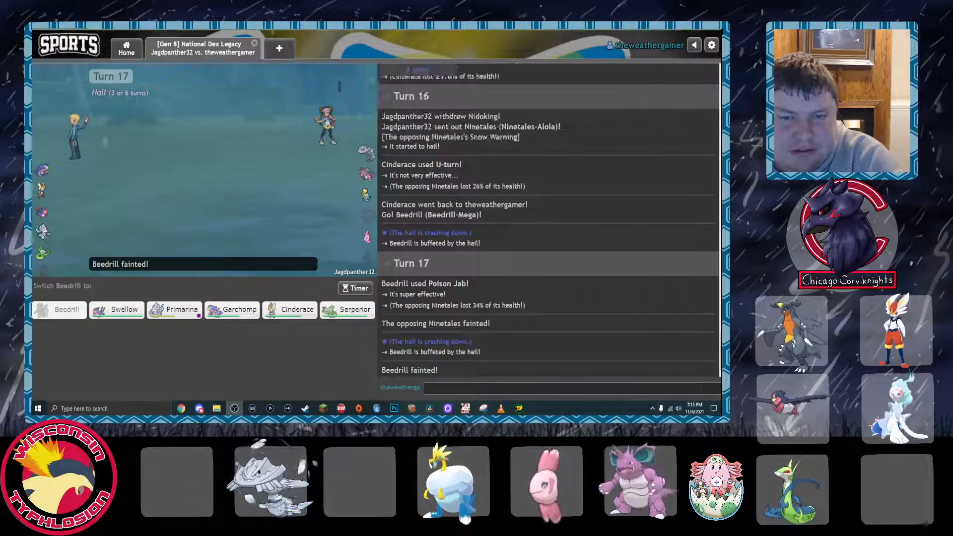
Bring in Garchomp, switch to Swellow, and Boomburst the Mega Steelix
click(237, 309)
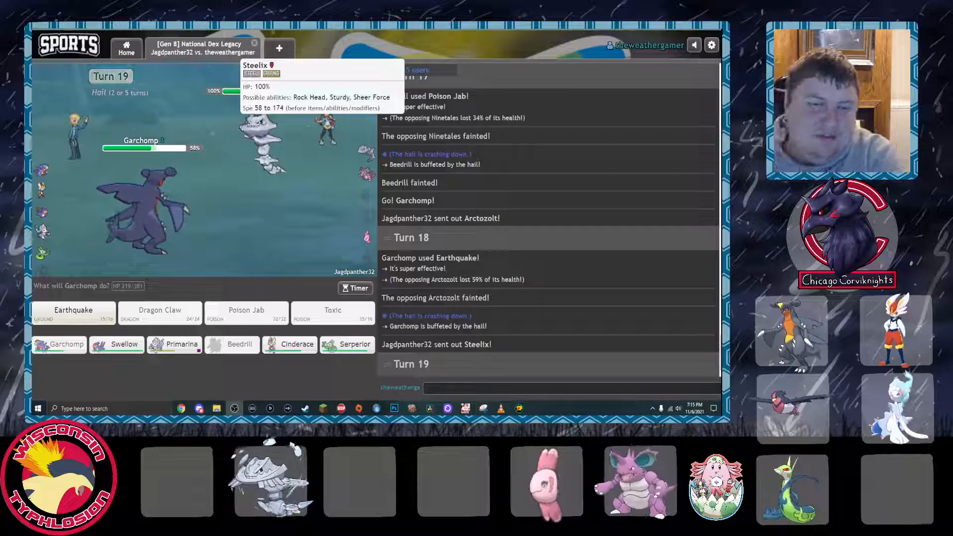
click(125, 344)
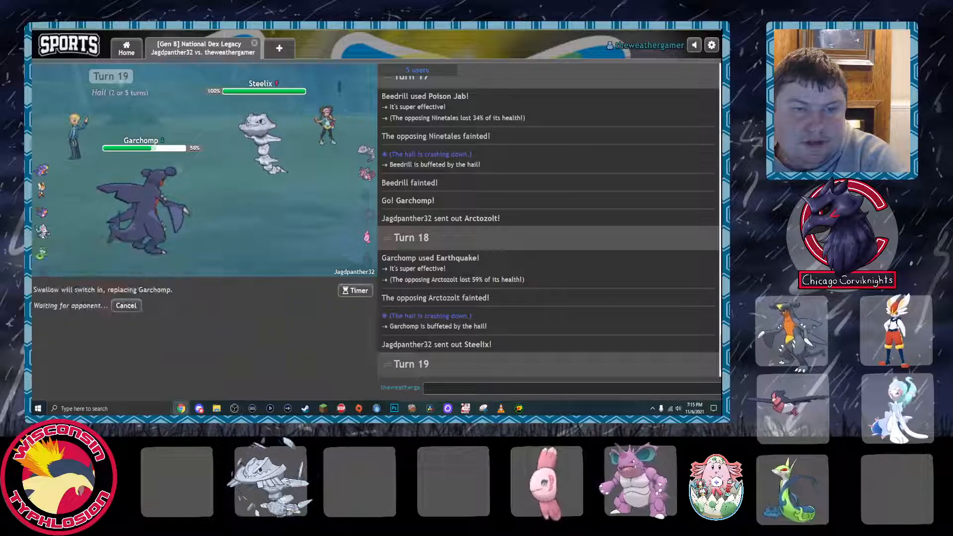
mouse_move(263, 83)
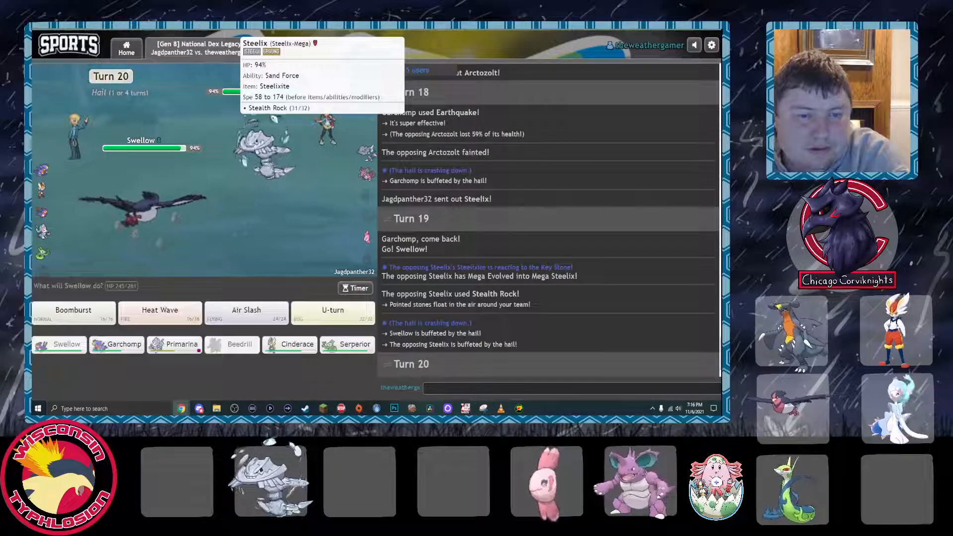
click(72, 310)
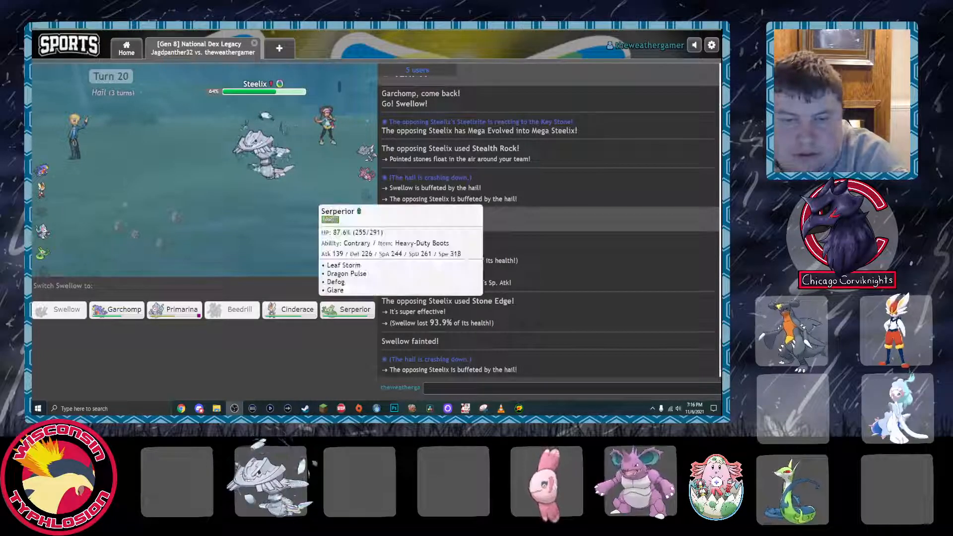
Send in Serperior, skip the turn's animations, and load a defensive Mega Steelix set
click(347, 310)
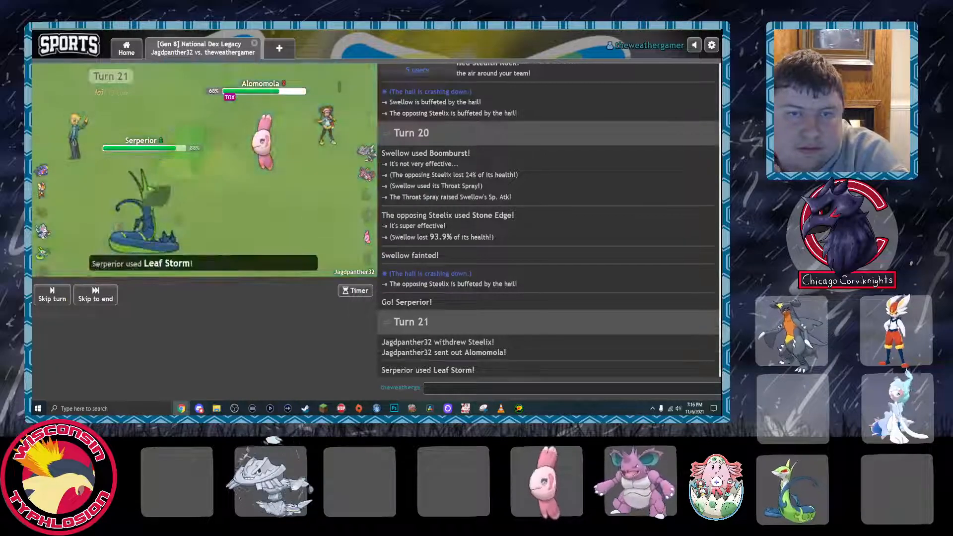
mouse_move(262, 140)
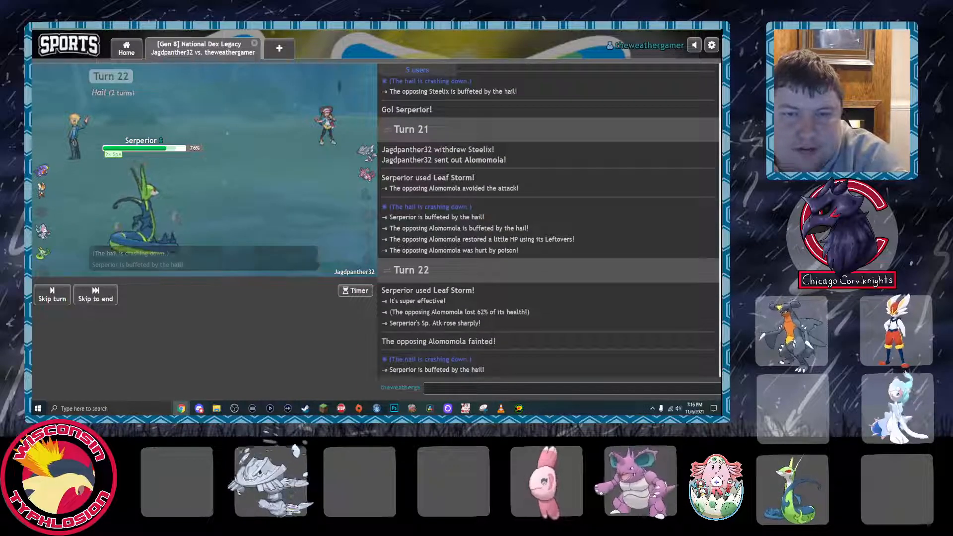
click(52, 295)
text(steelix)
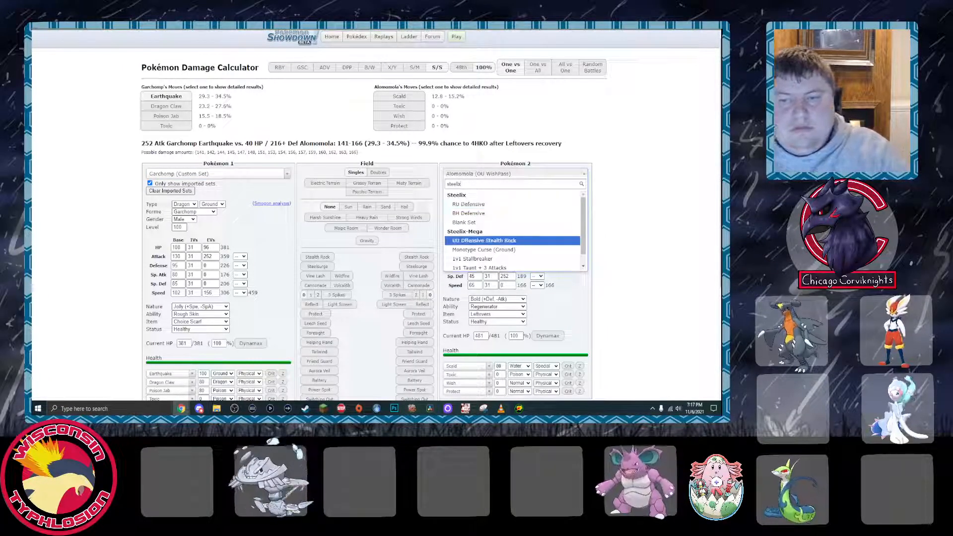
click(203, 47)
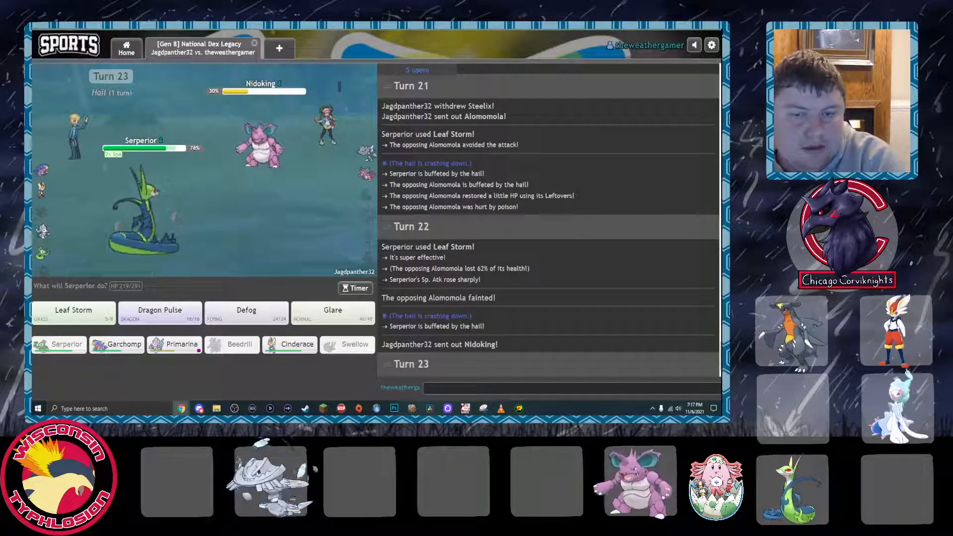
mouse_move(72, 313)
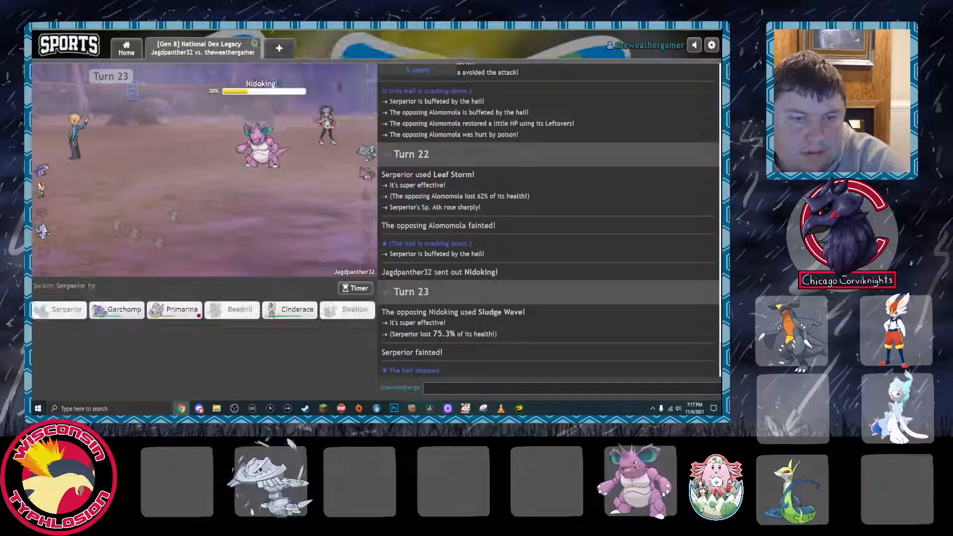
Send in a remaining Pokémon after Serperior faints to Sludge Wave
click(116, 309)
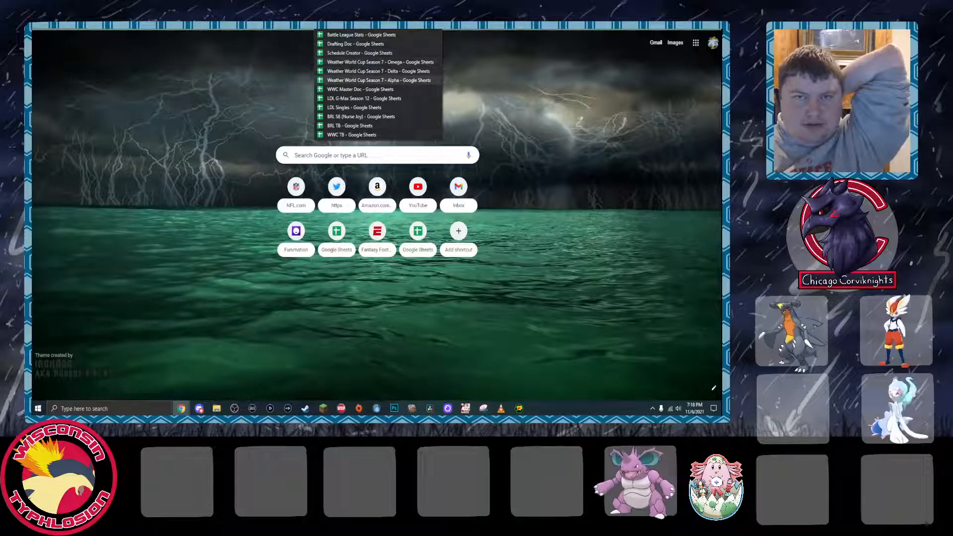
Open the BRL S8 (Nurse Joy) spreadsheet and view its Standings sheet
click(359, 116)
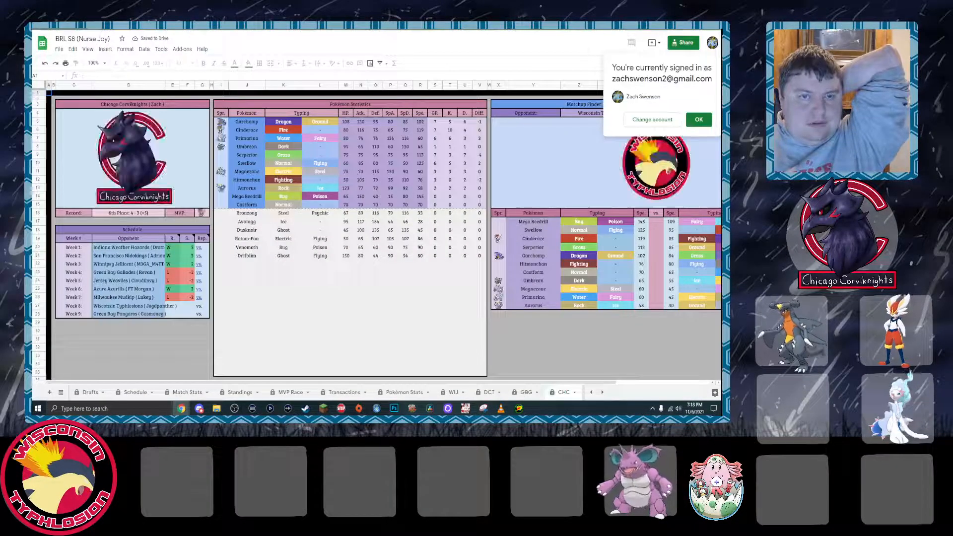
click(239, 392)
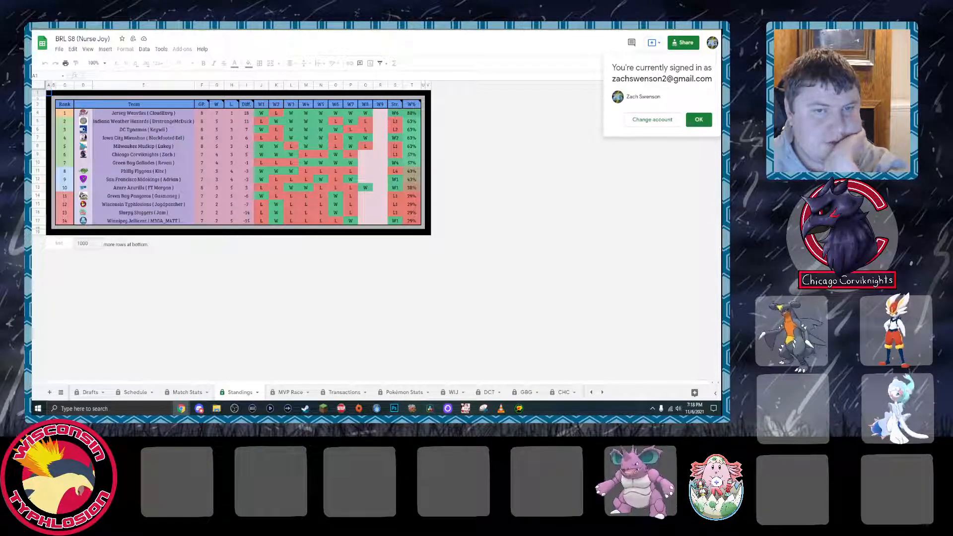
Select a cell in the BRL S8 Standings table and dismiss the 'You're currently signed in as' popup
click(201, 171)
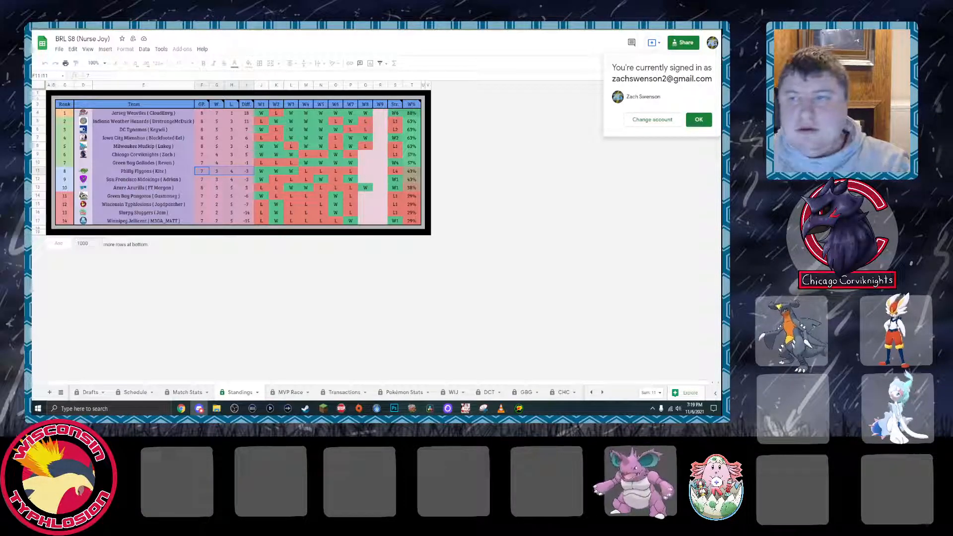
click(699, 120)
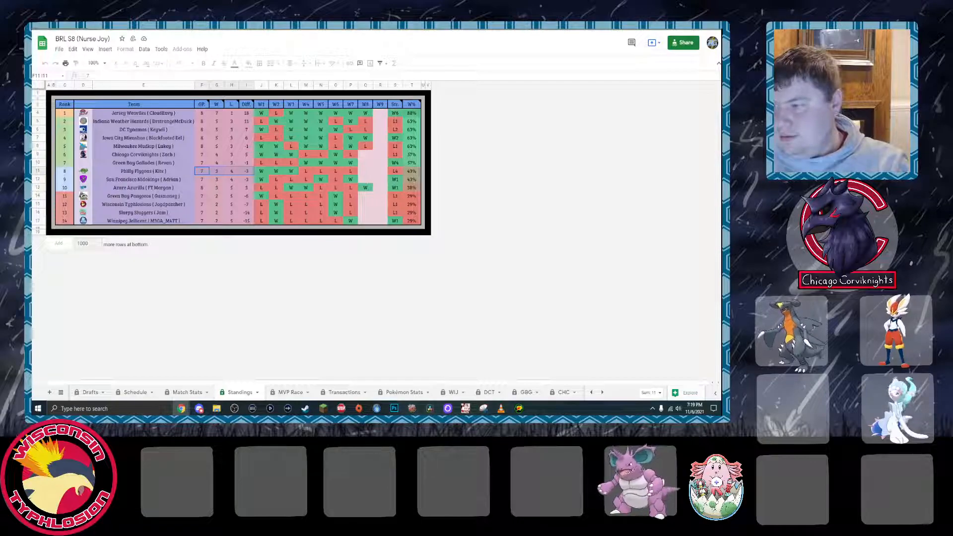